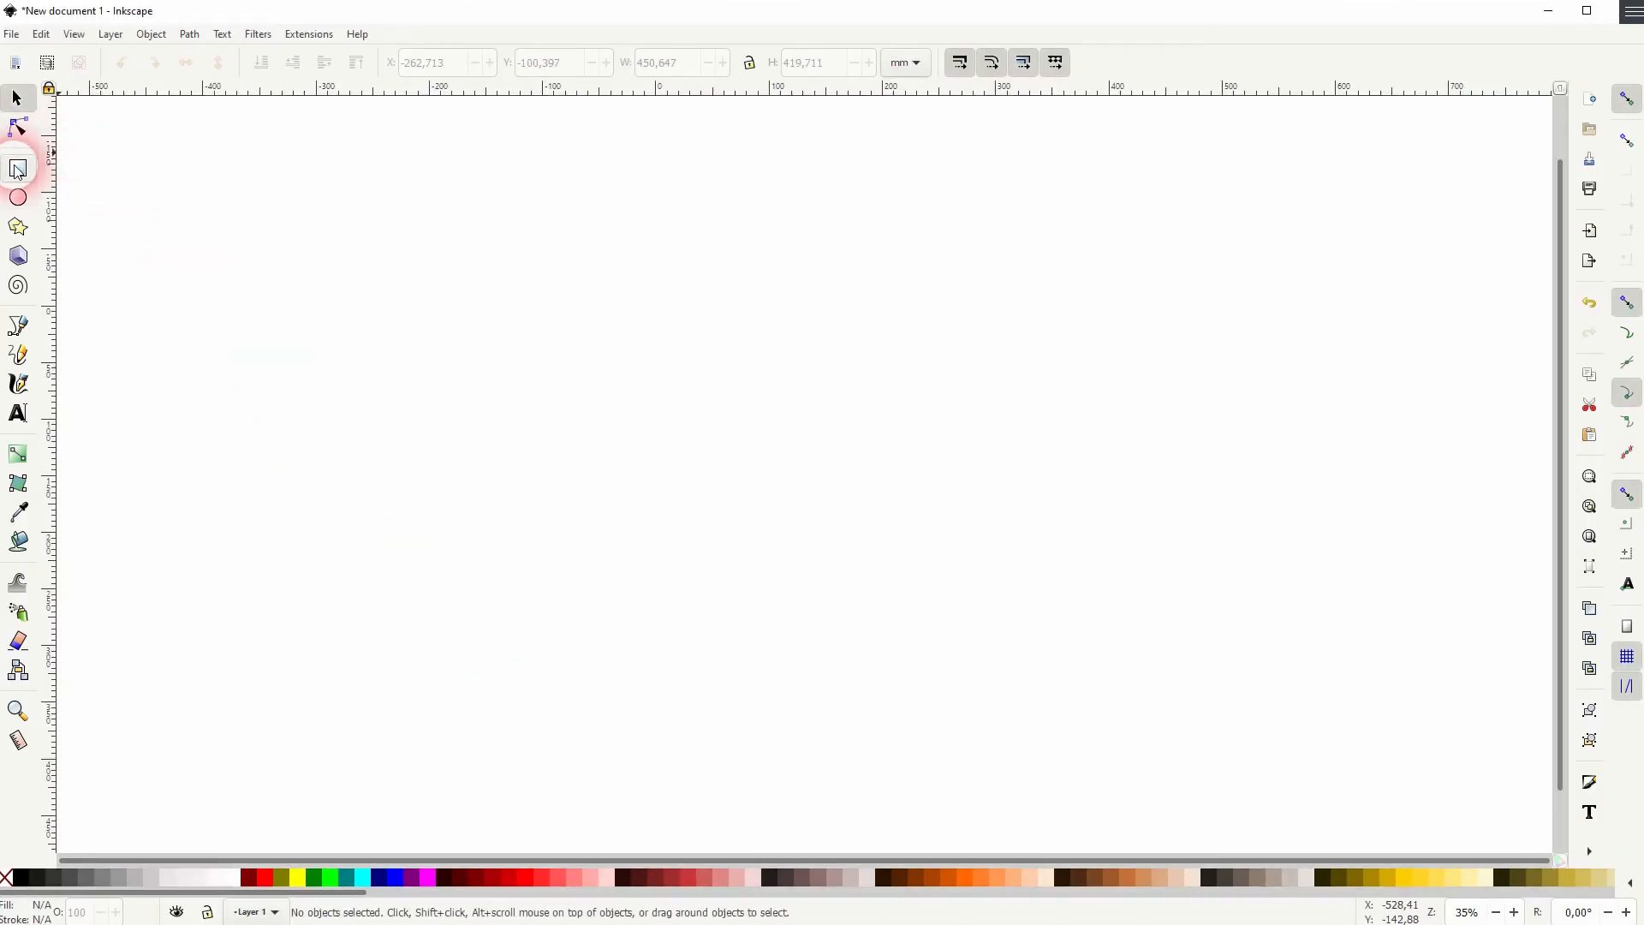
Draw a wide black house-body rectangle and a dark red door rectangle over its bottom edge
left_click_drag(325, 228, 642, 484)
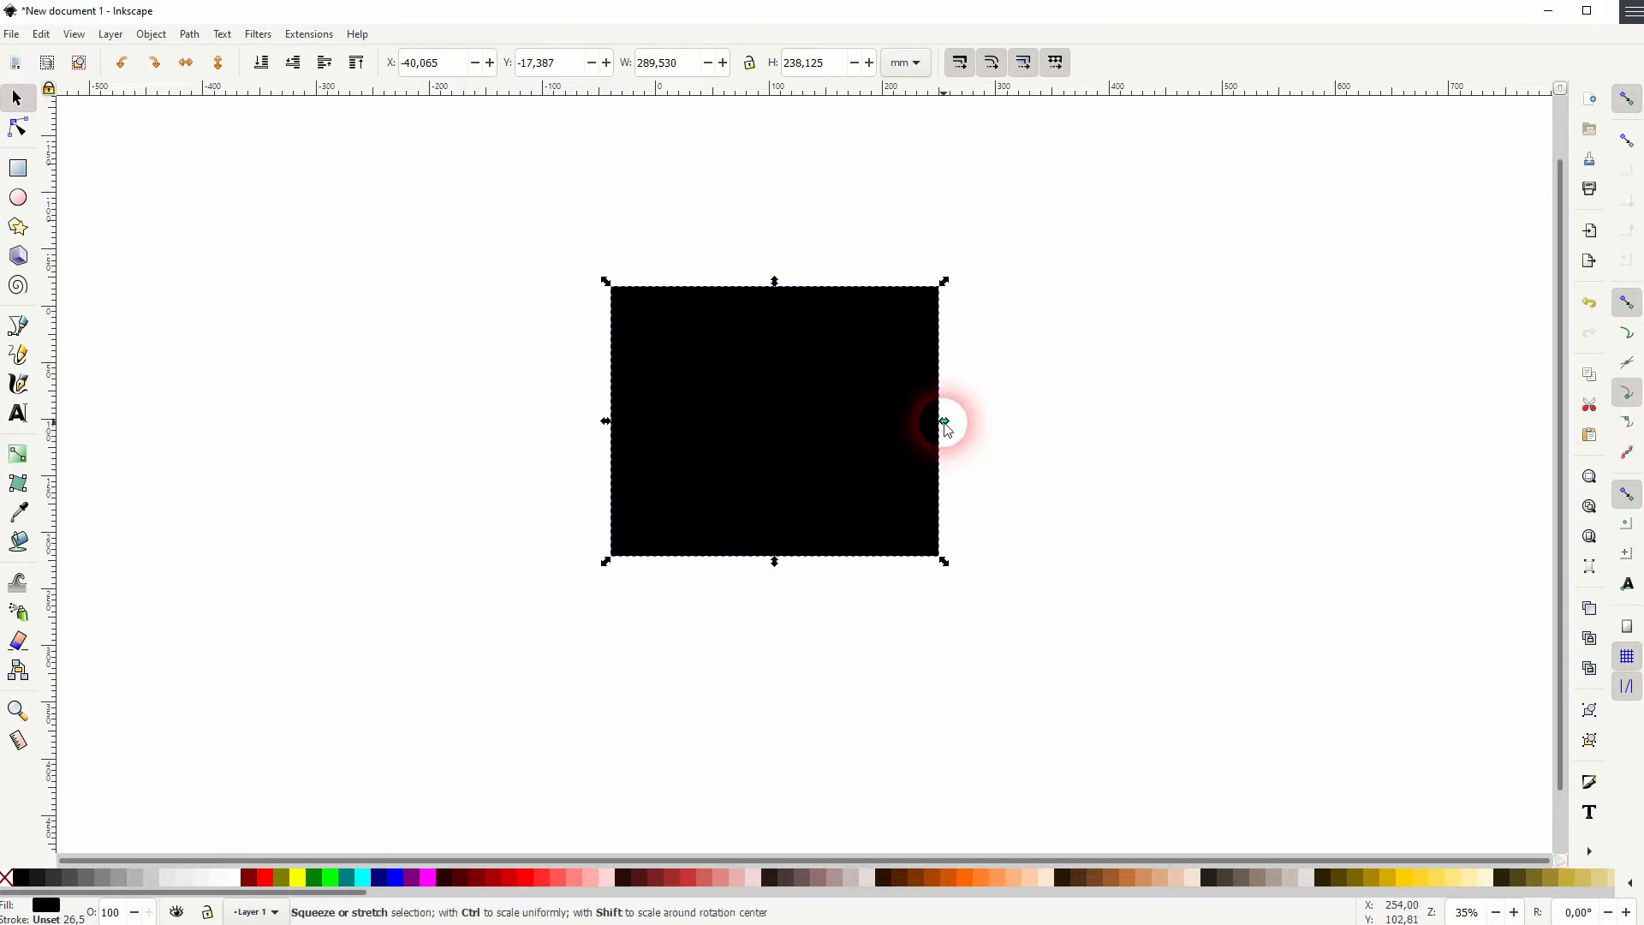
left_click_drag(941, 421, 956, 422)
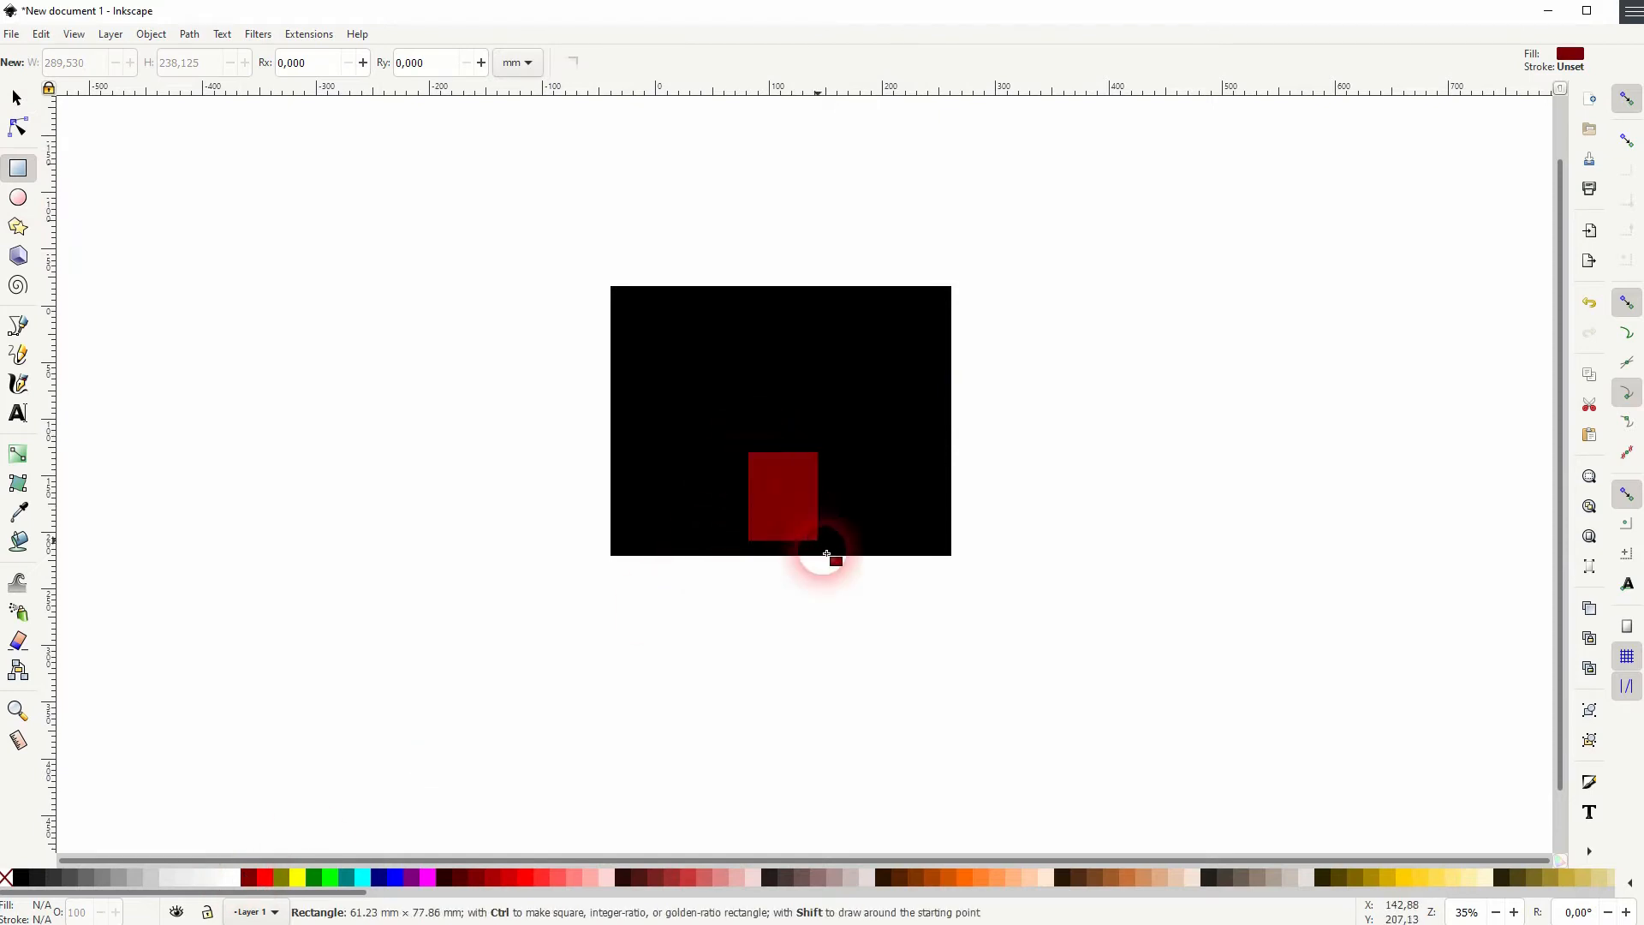
left_click_drag(825, 562, 864, 626)
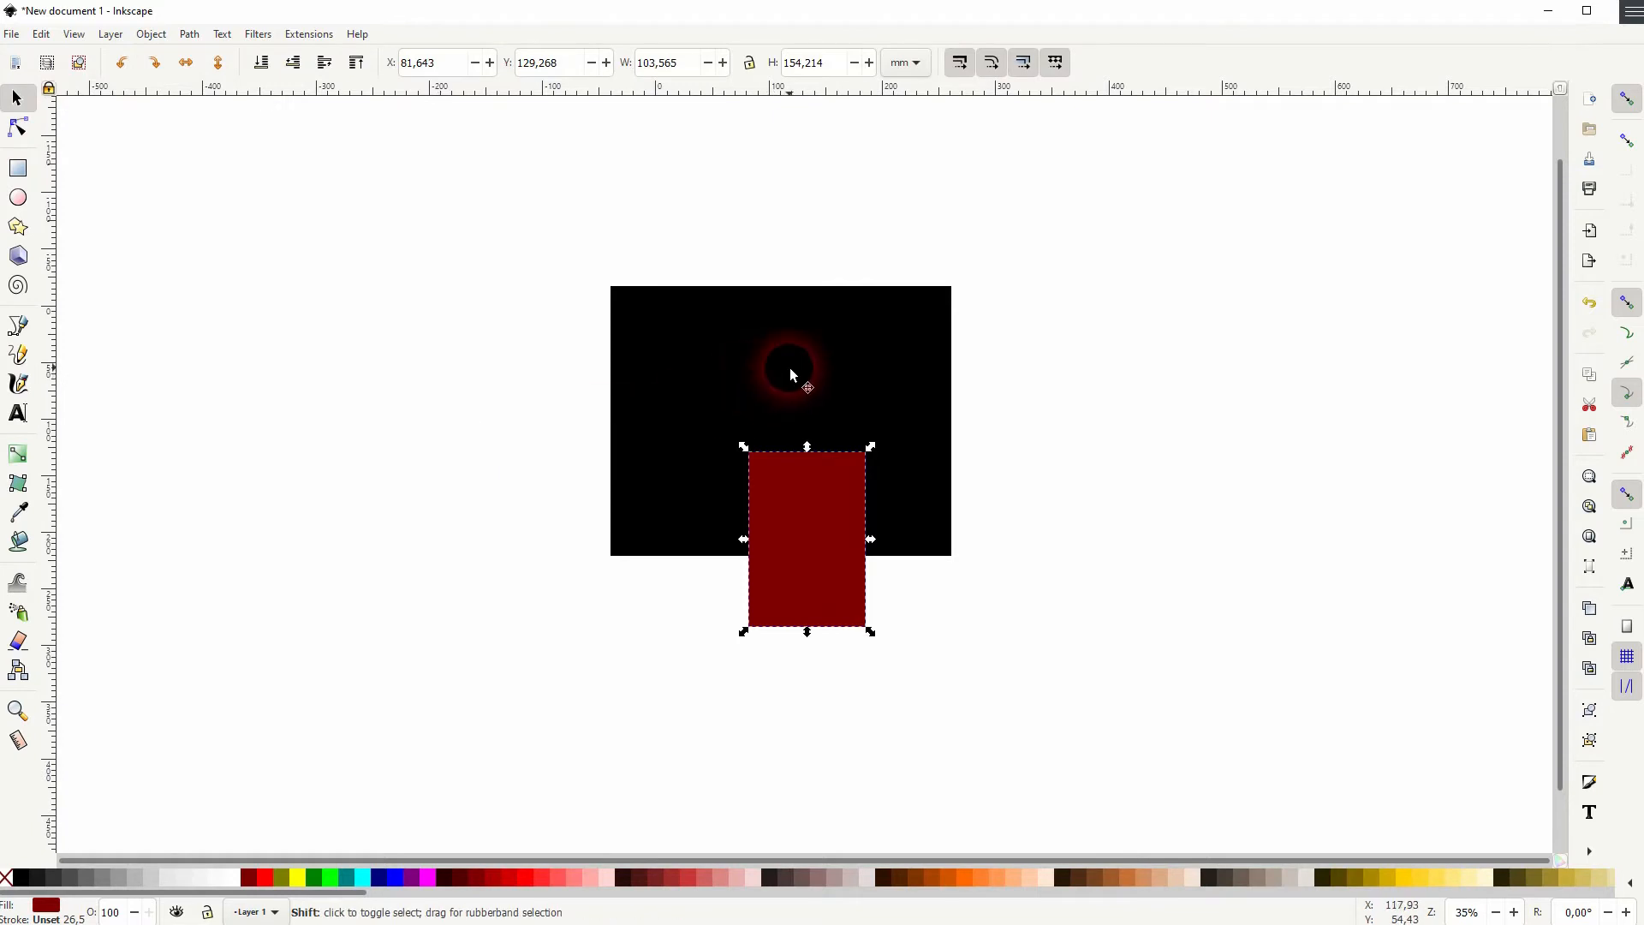
Centre the door horizontally on the body and subtract it with Path Difference to leave a doorway
left_click(150, 35)
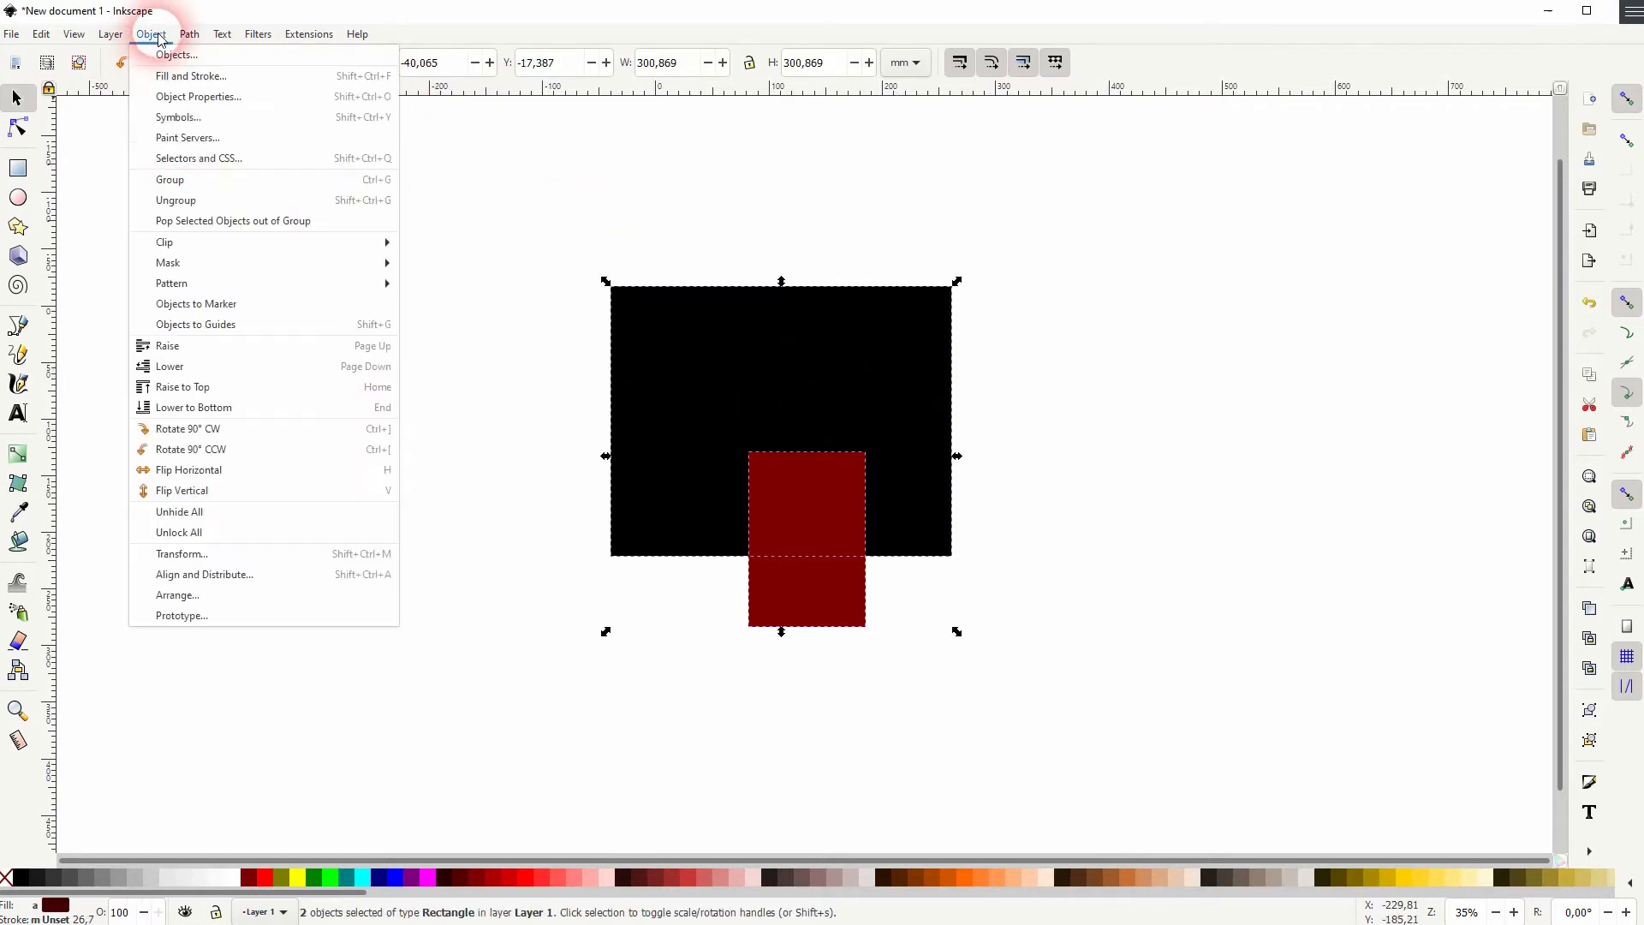
left_click(204, 573)
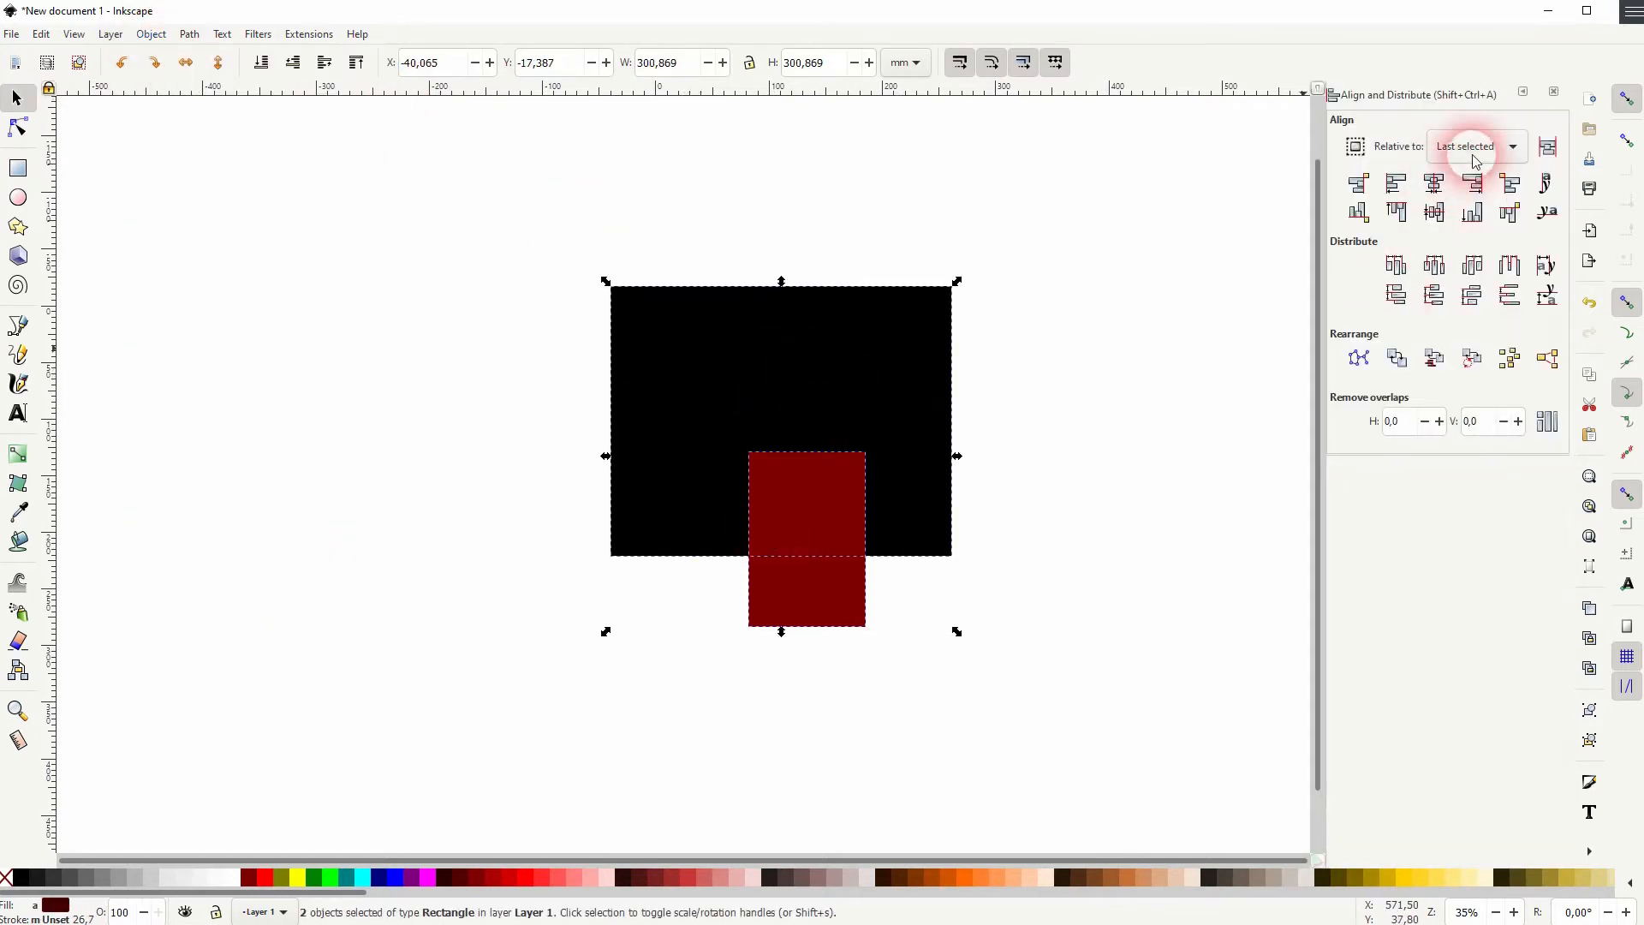
left_click(1433, 183)
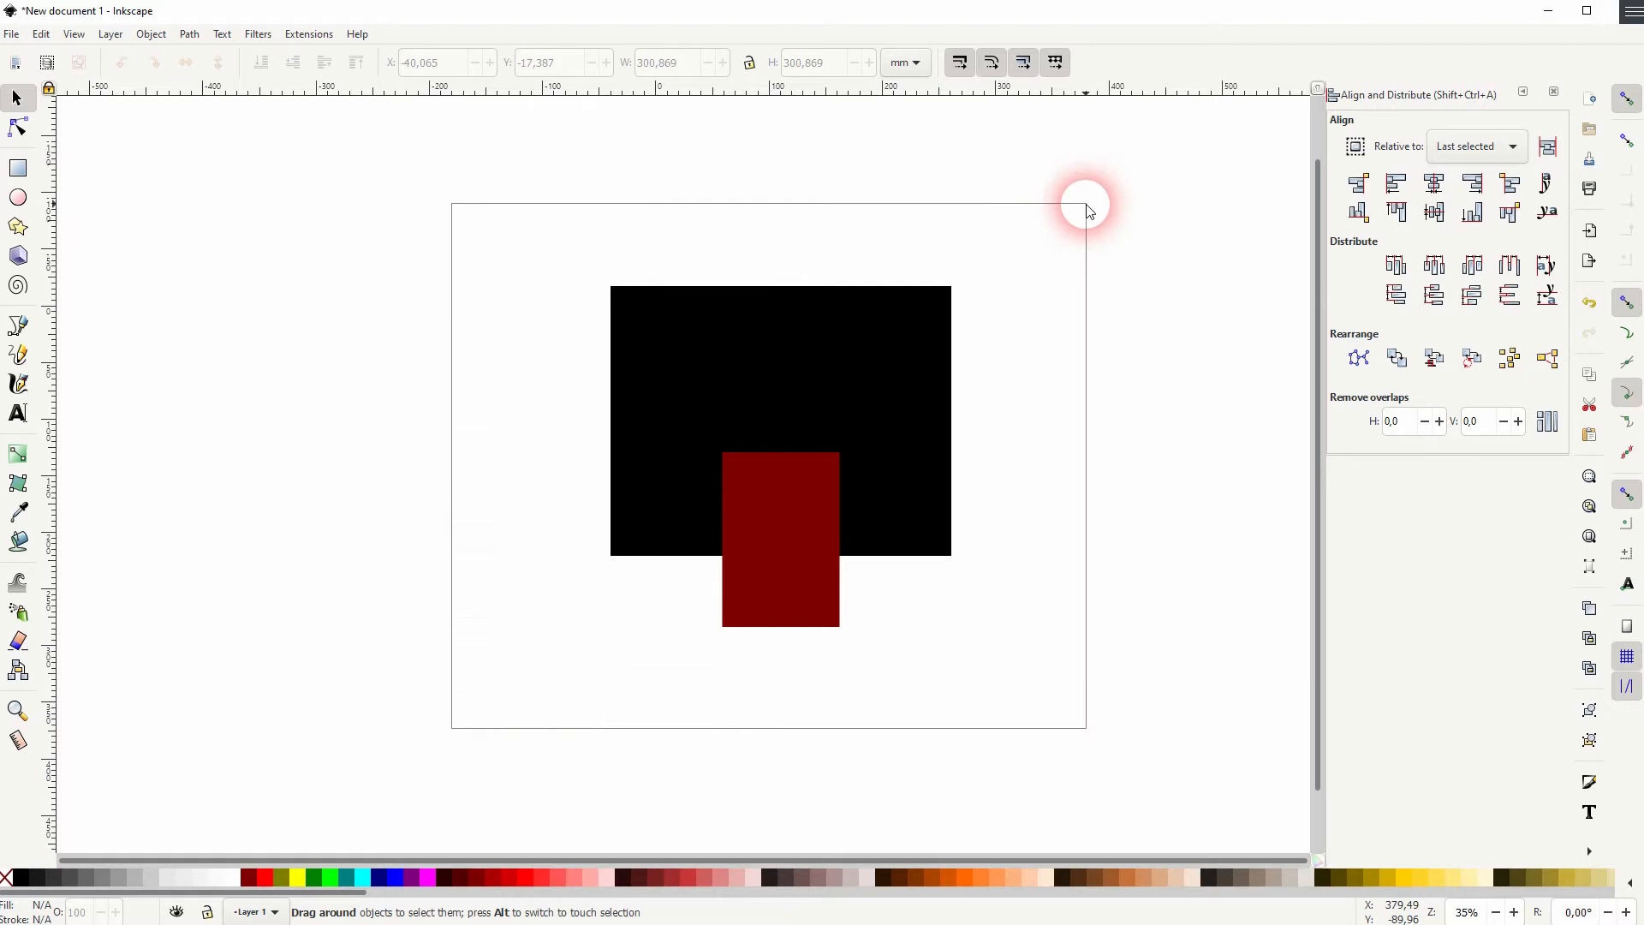
left_click(189, 34)
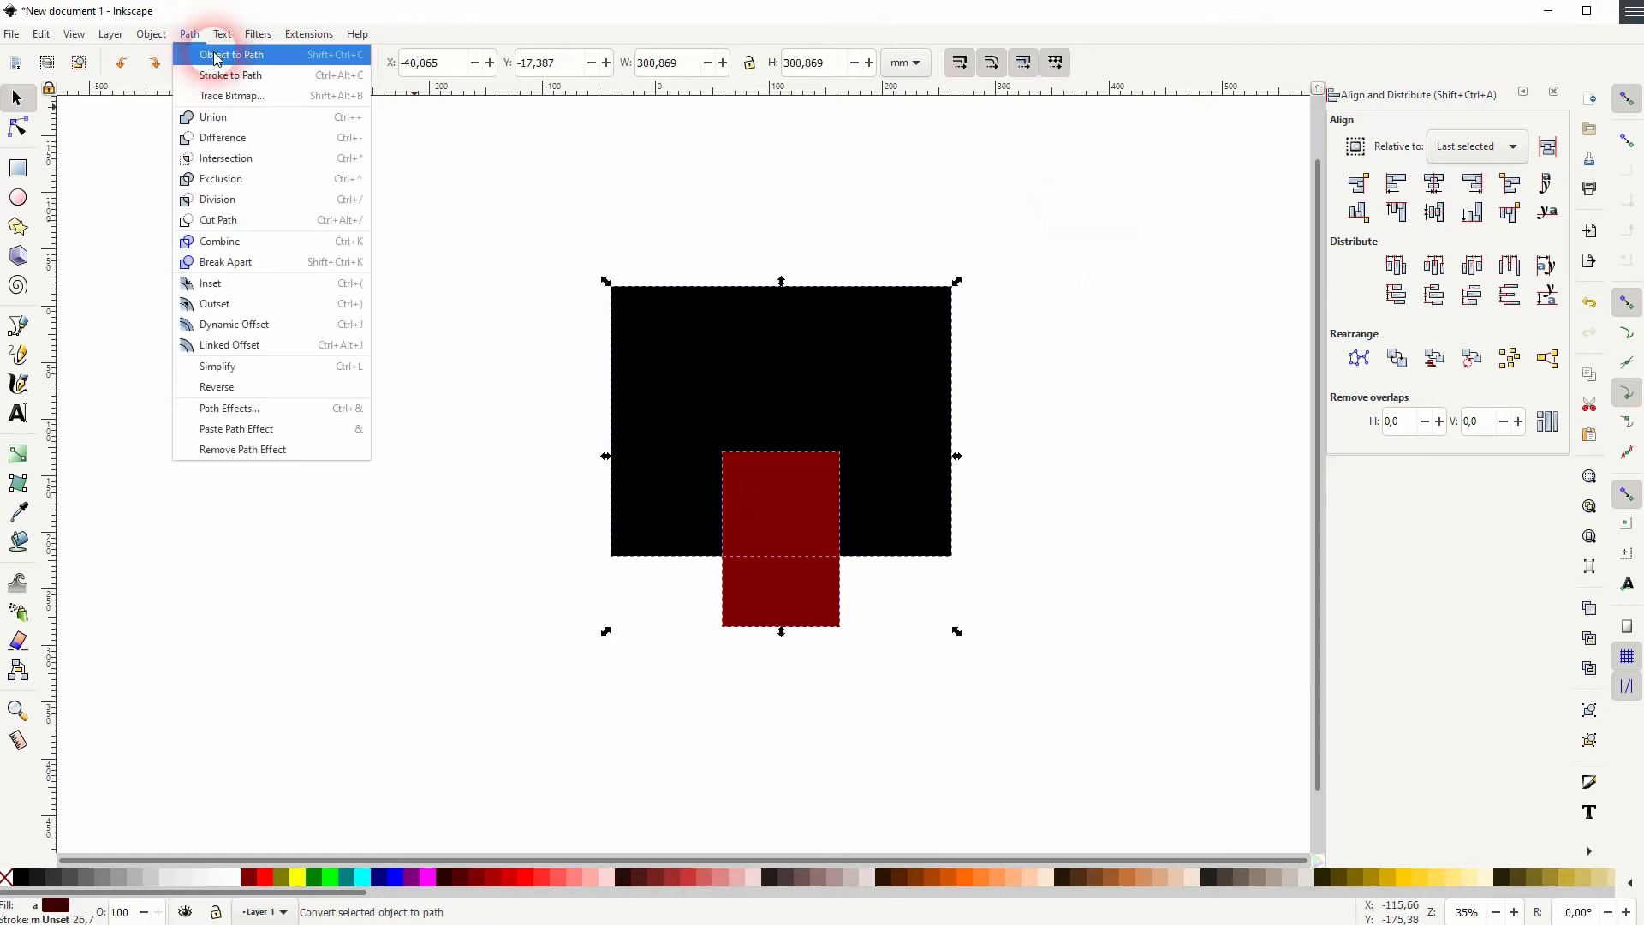
mouse_move(221, 137)
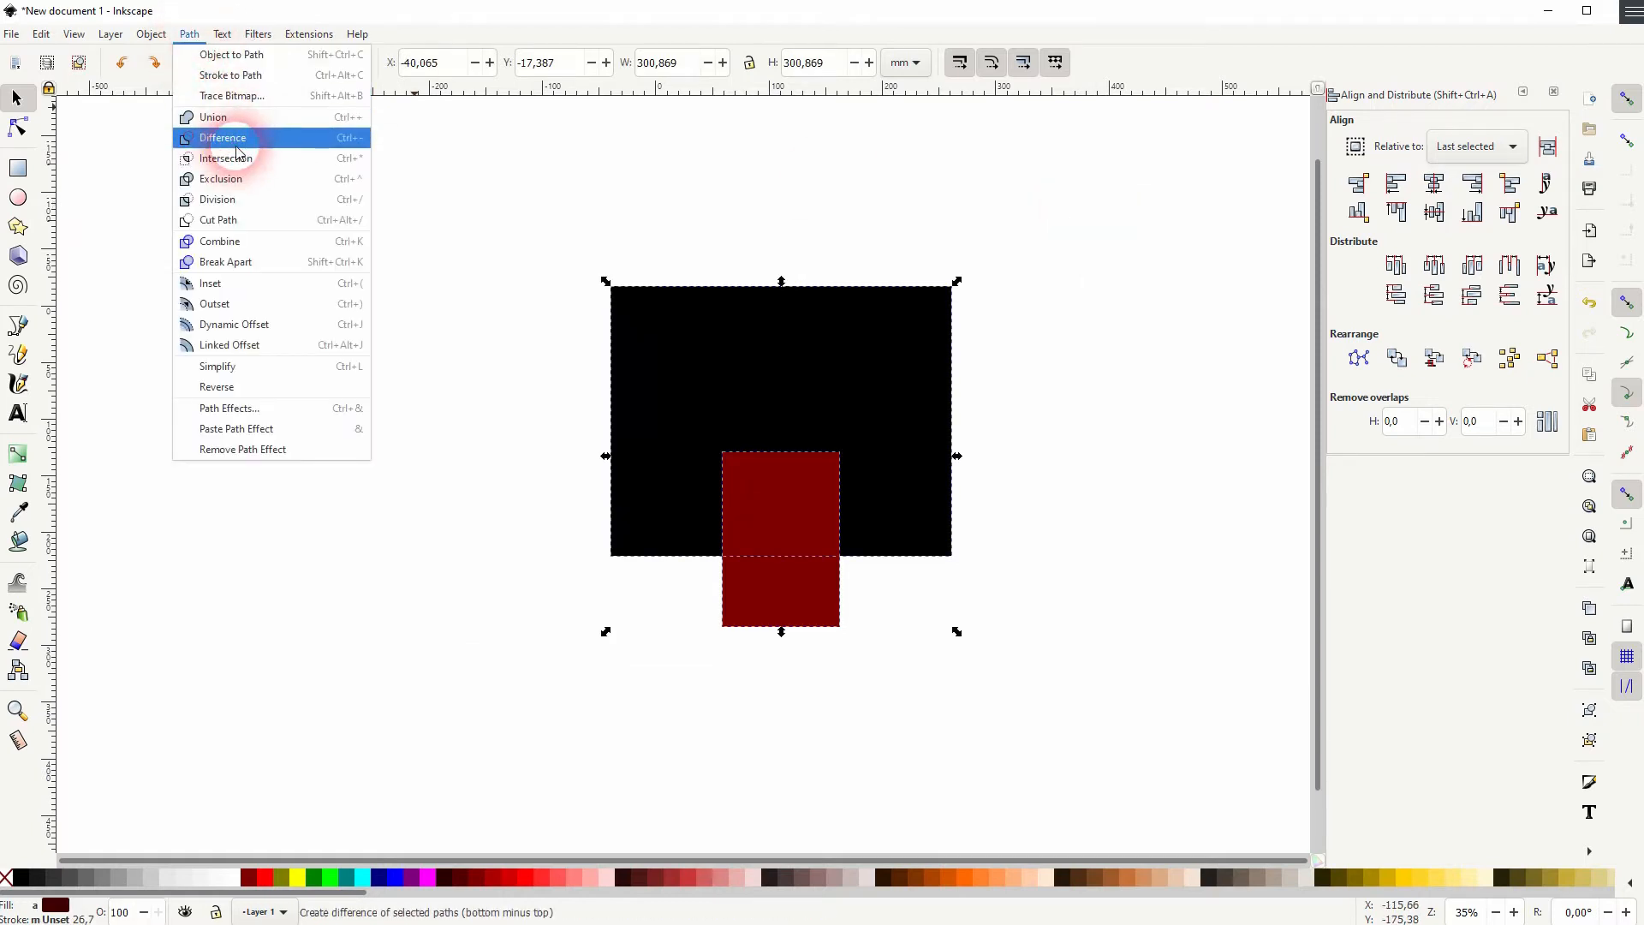
left_click(221, 137)
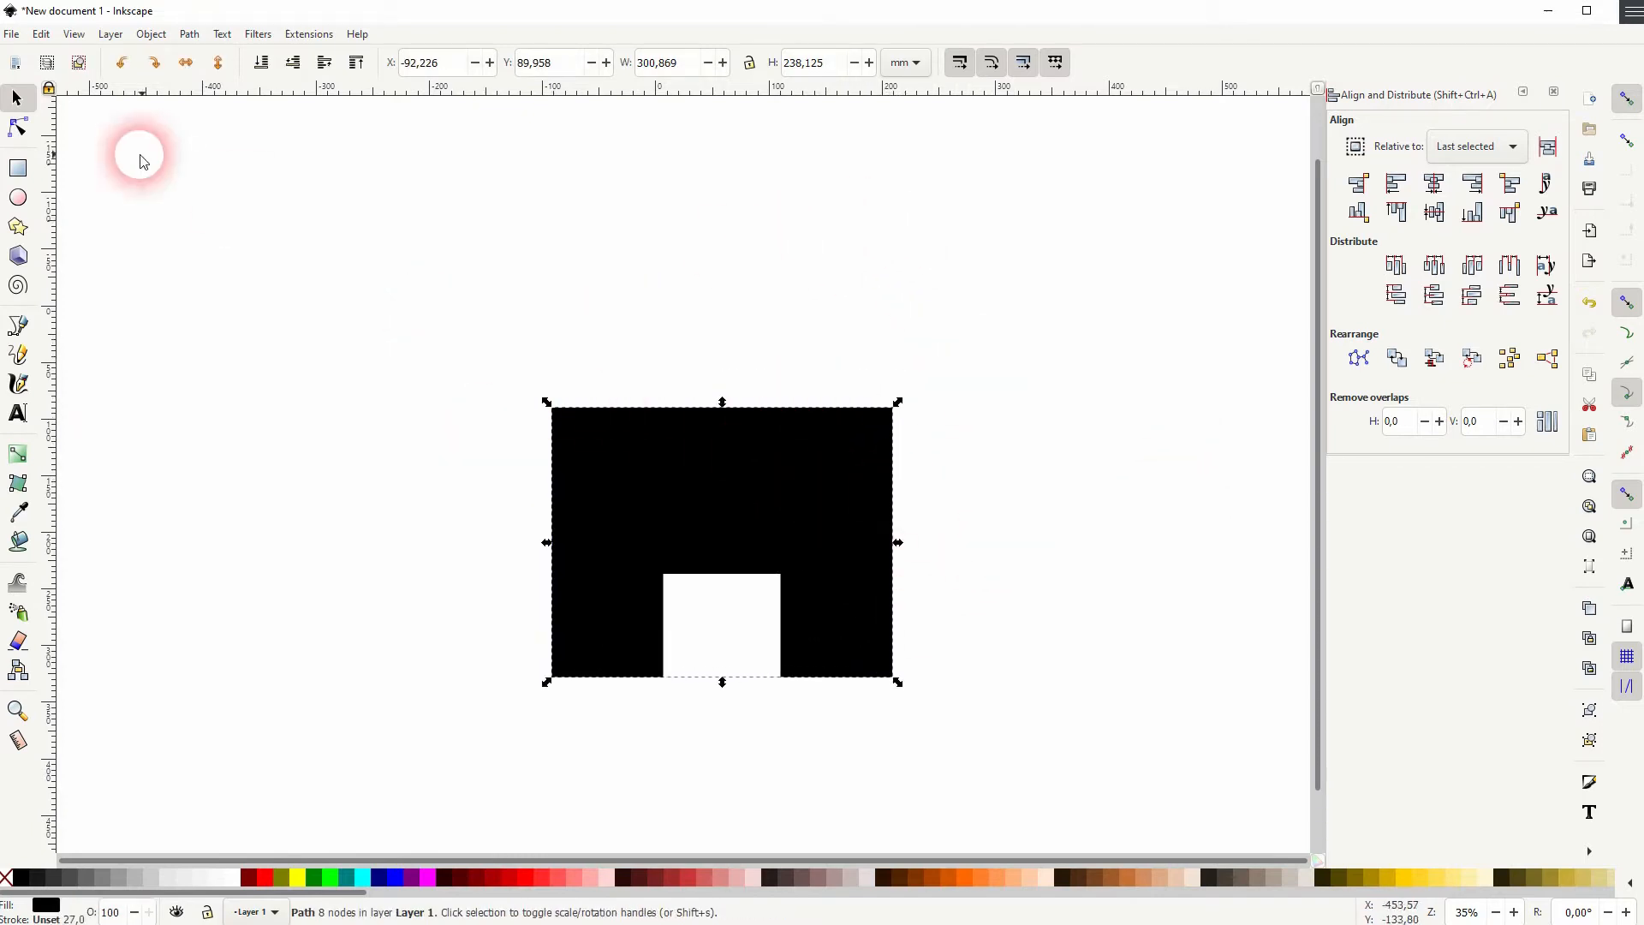
Draw a 3-corner triangle roof above the body, widen it past the walls and colour it black
left_click(17, 226)
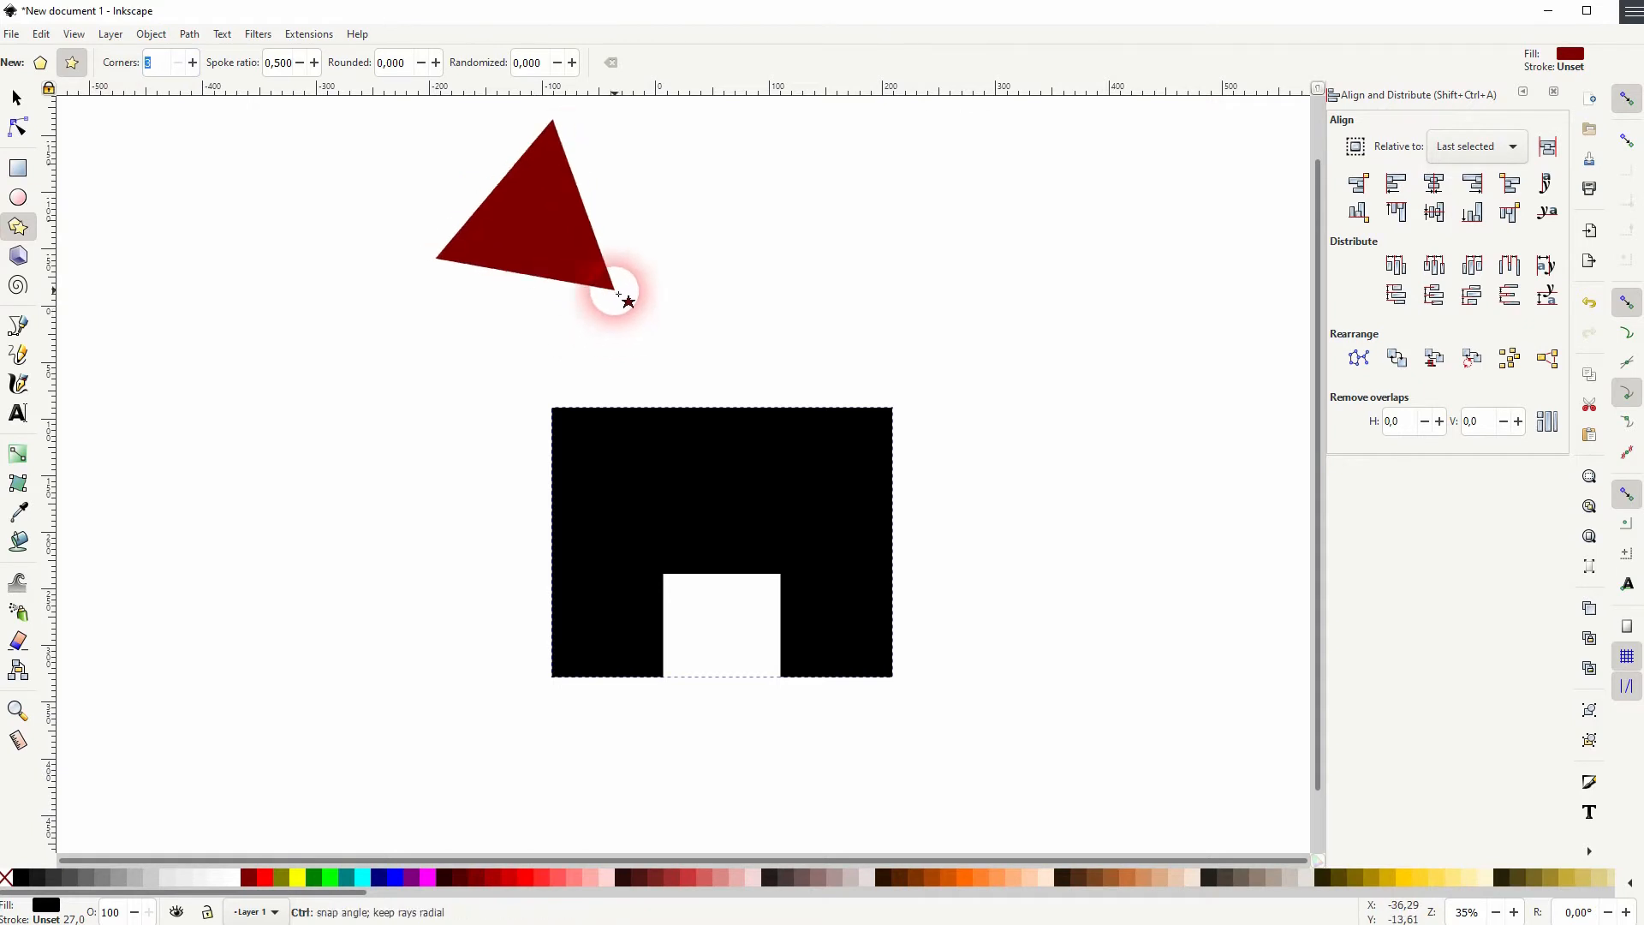
left_click_drag(627, 302, 832, 363)
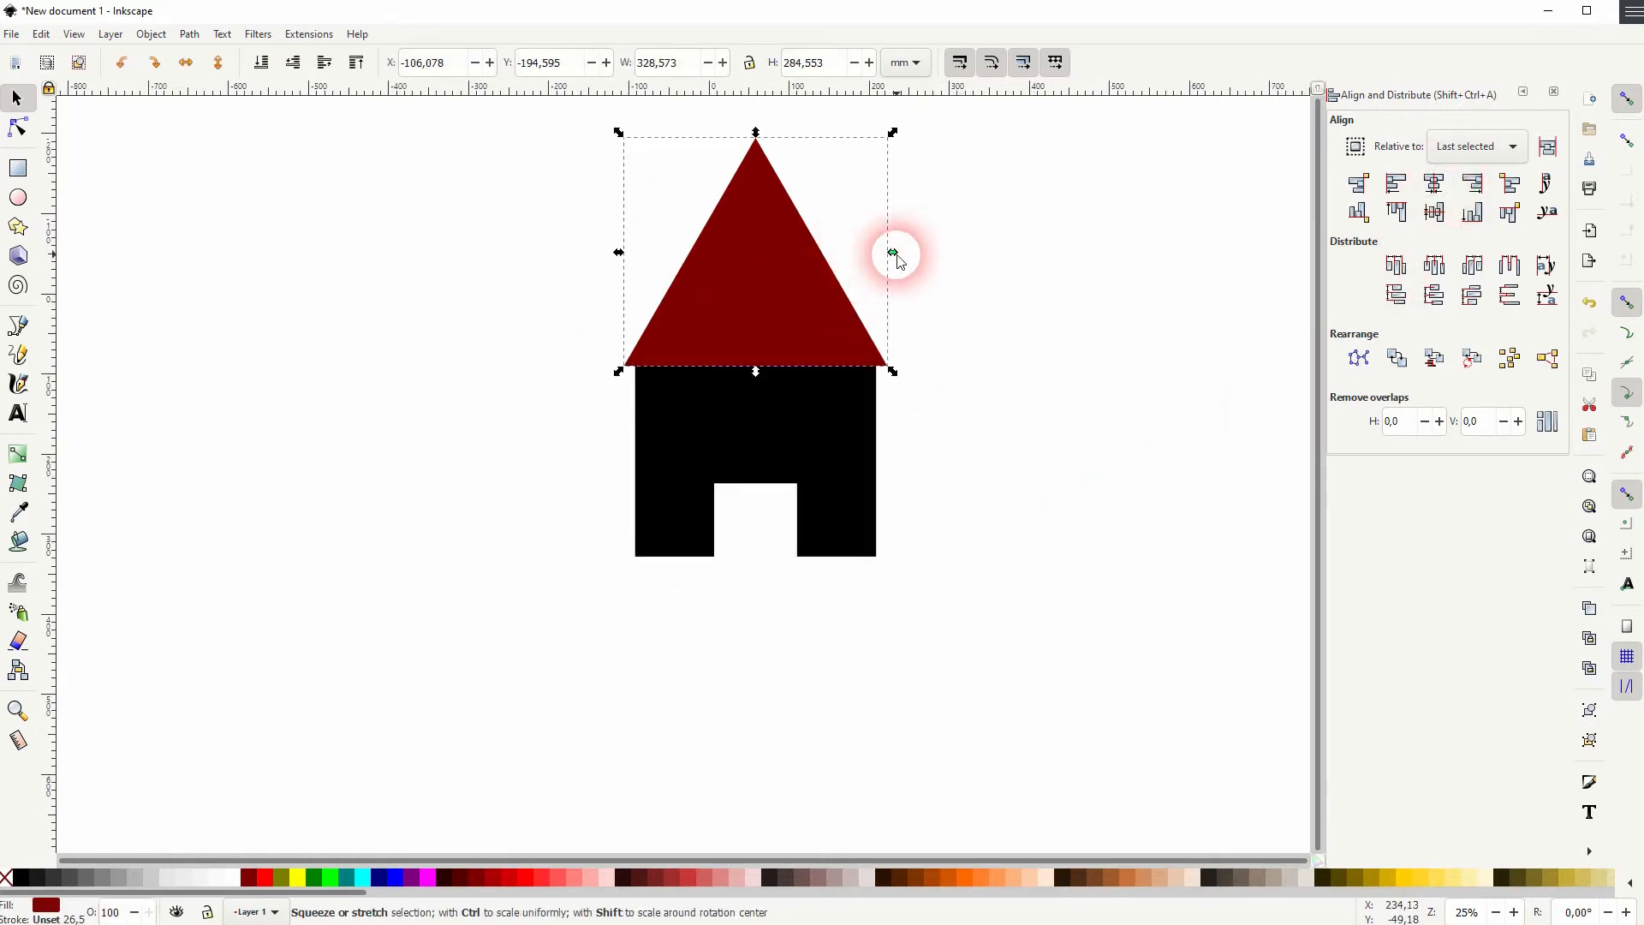
left_click_drag(891, 252, 914, 257)
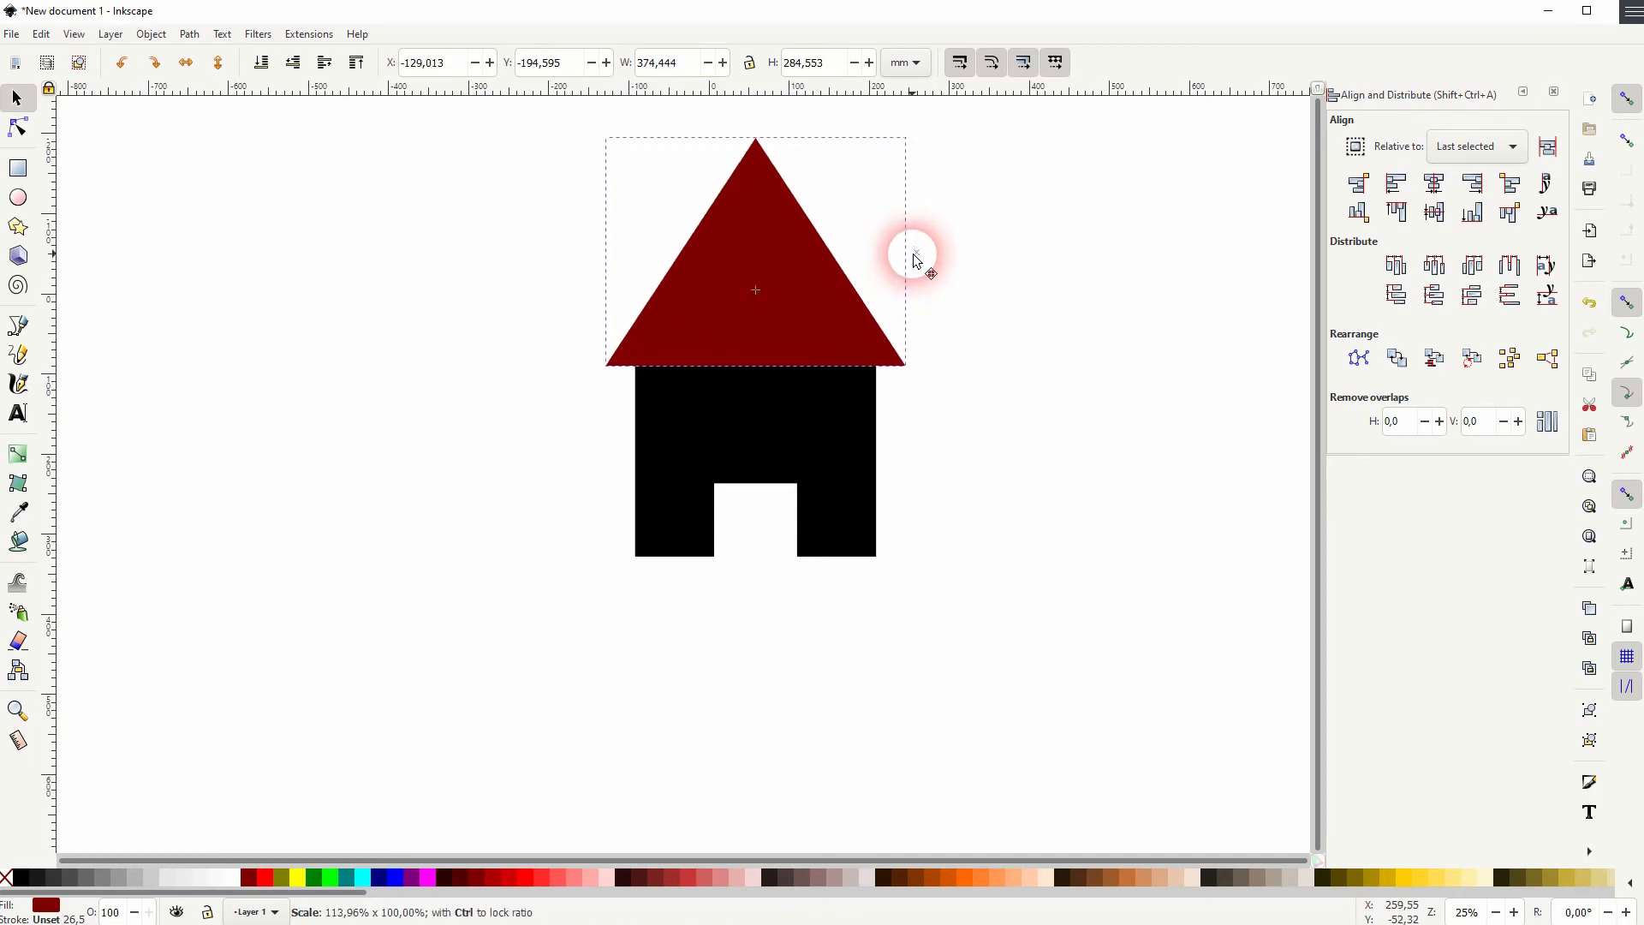
left_click_drag(913, 257, 955, 256)
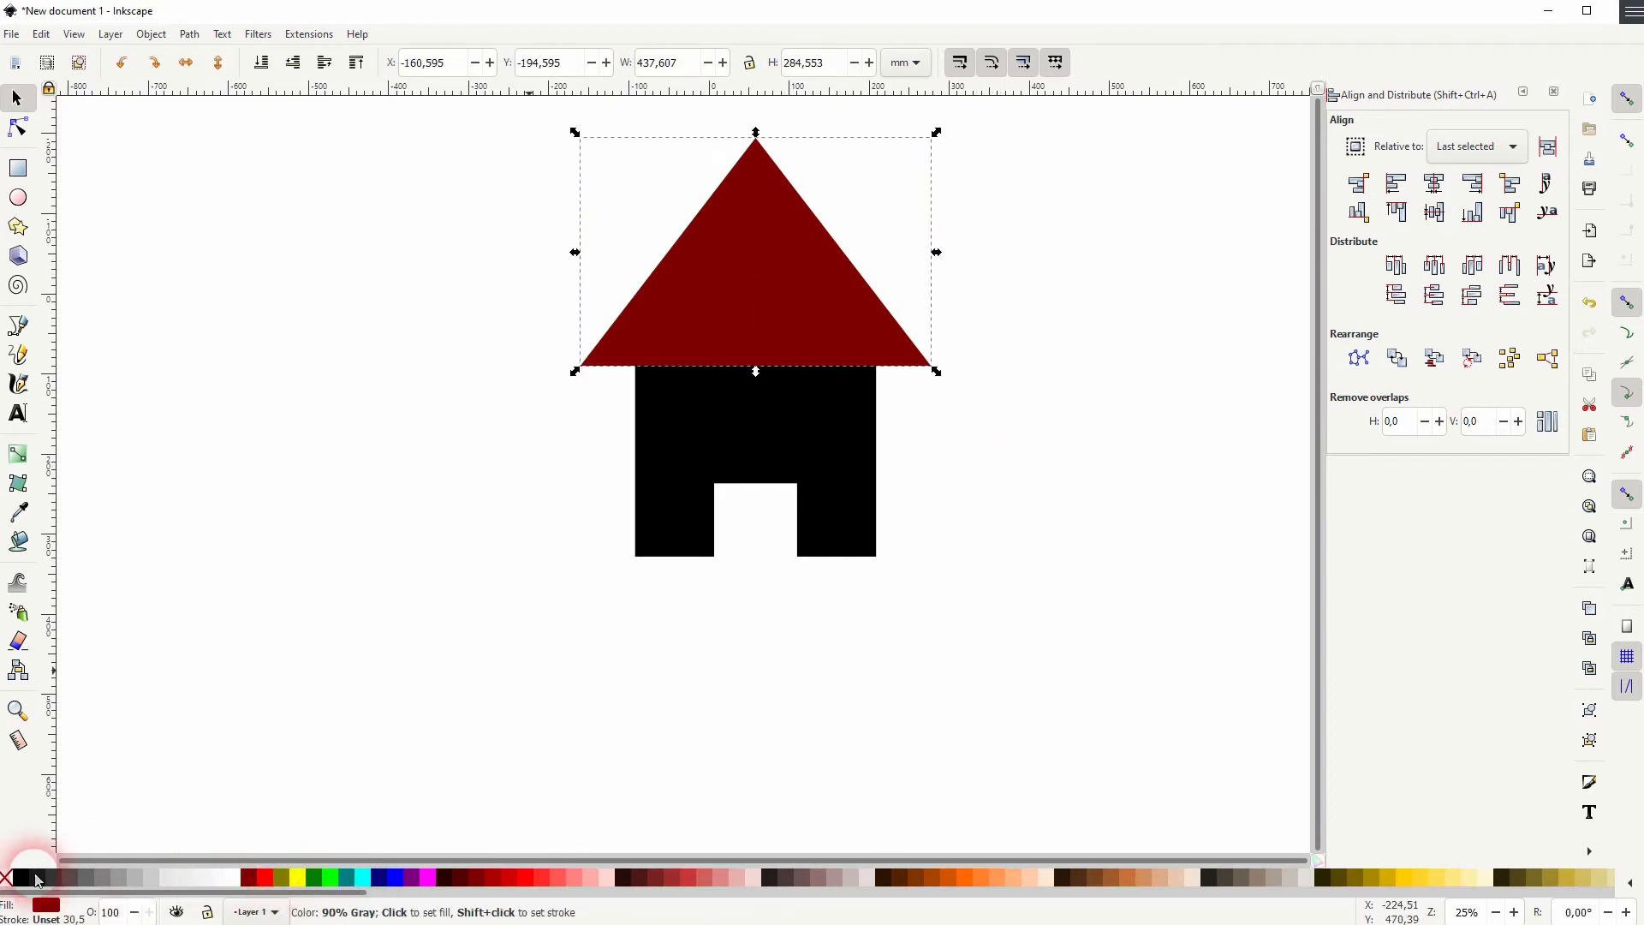
left_click(932, 613)
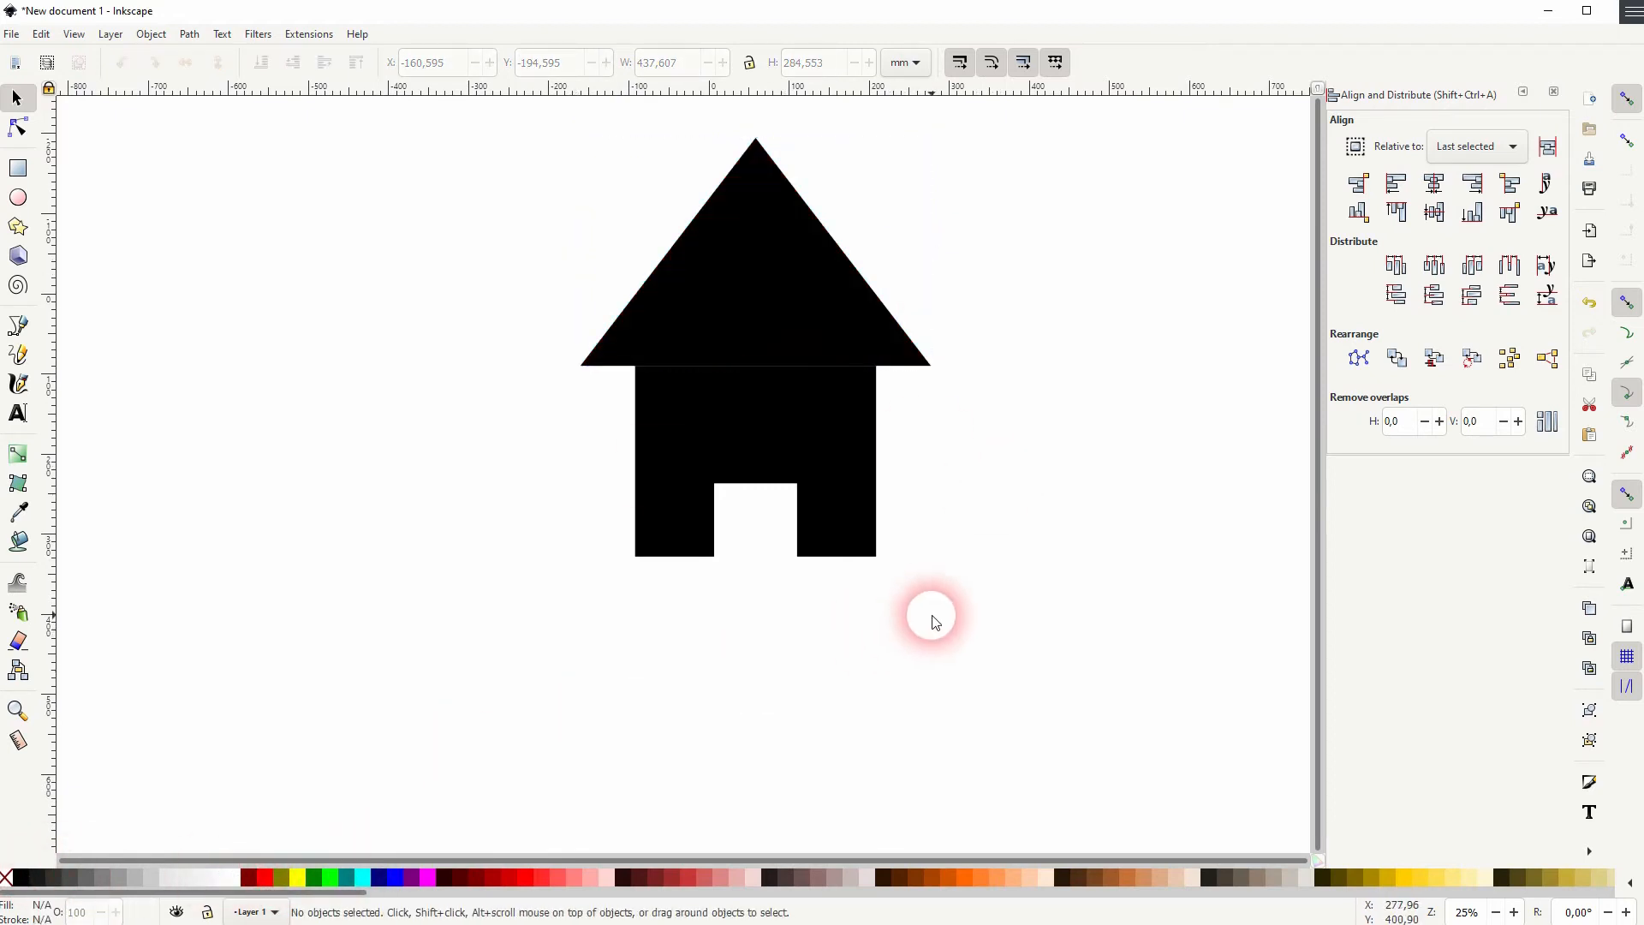
left_click(756, 262)
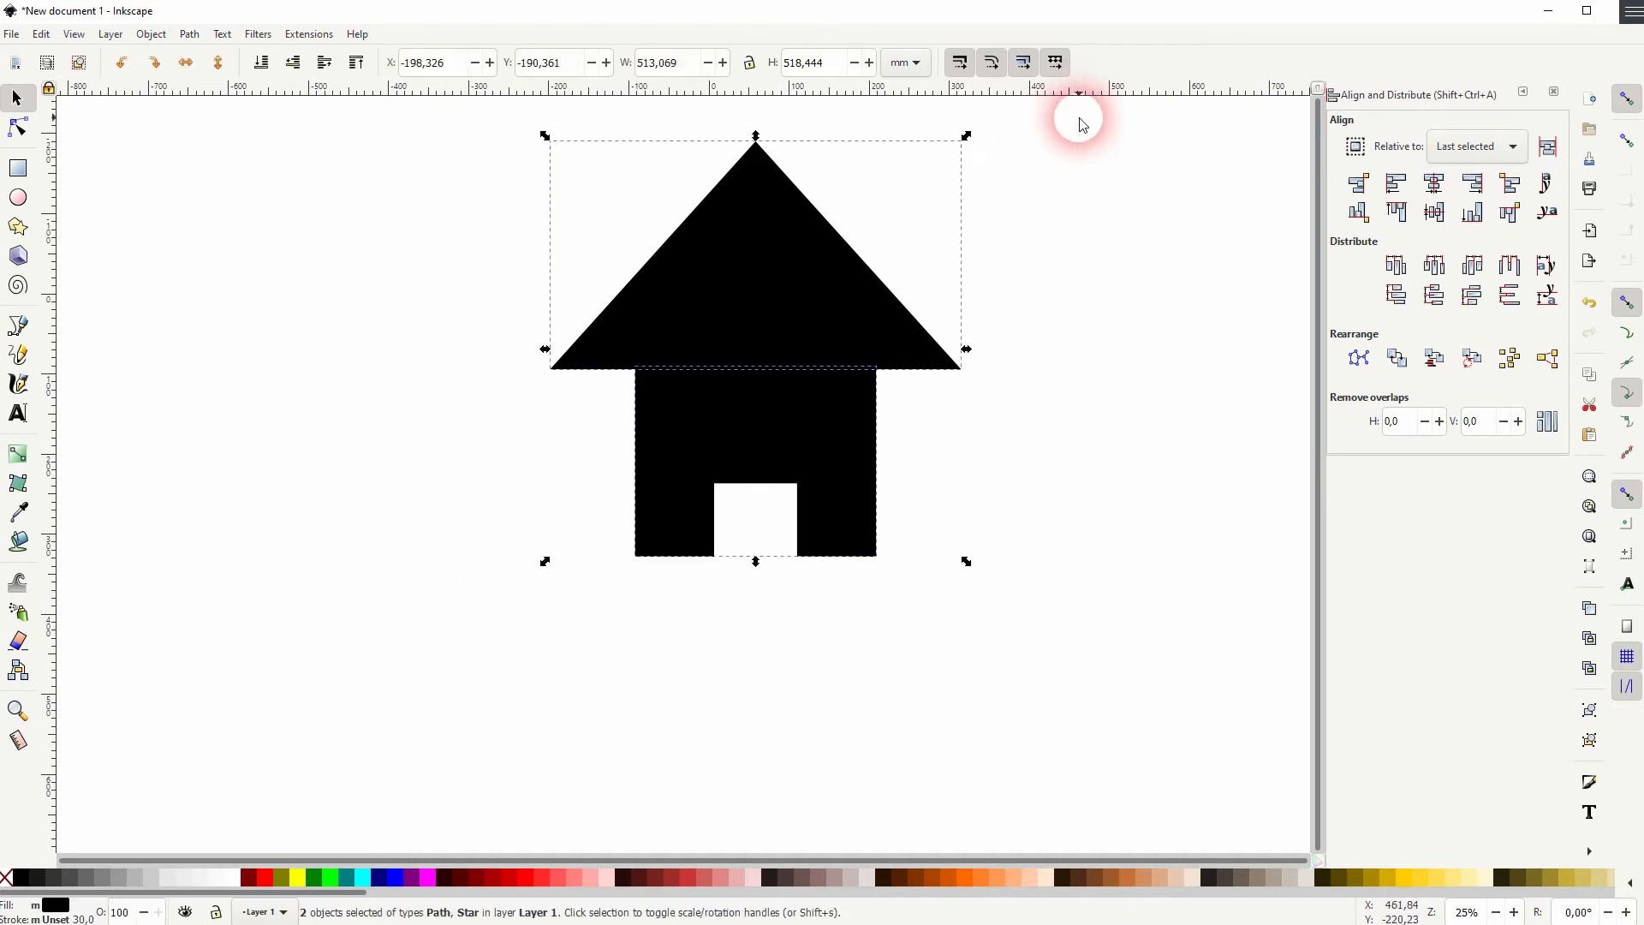
Shift the roof and body together lower on the page and clear the selection
left_click(190, 35)
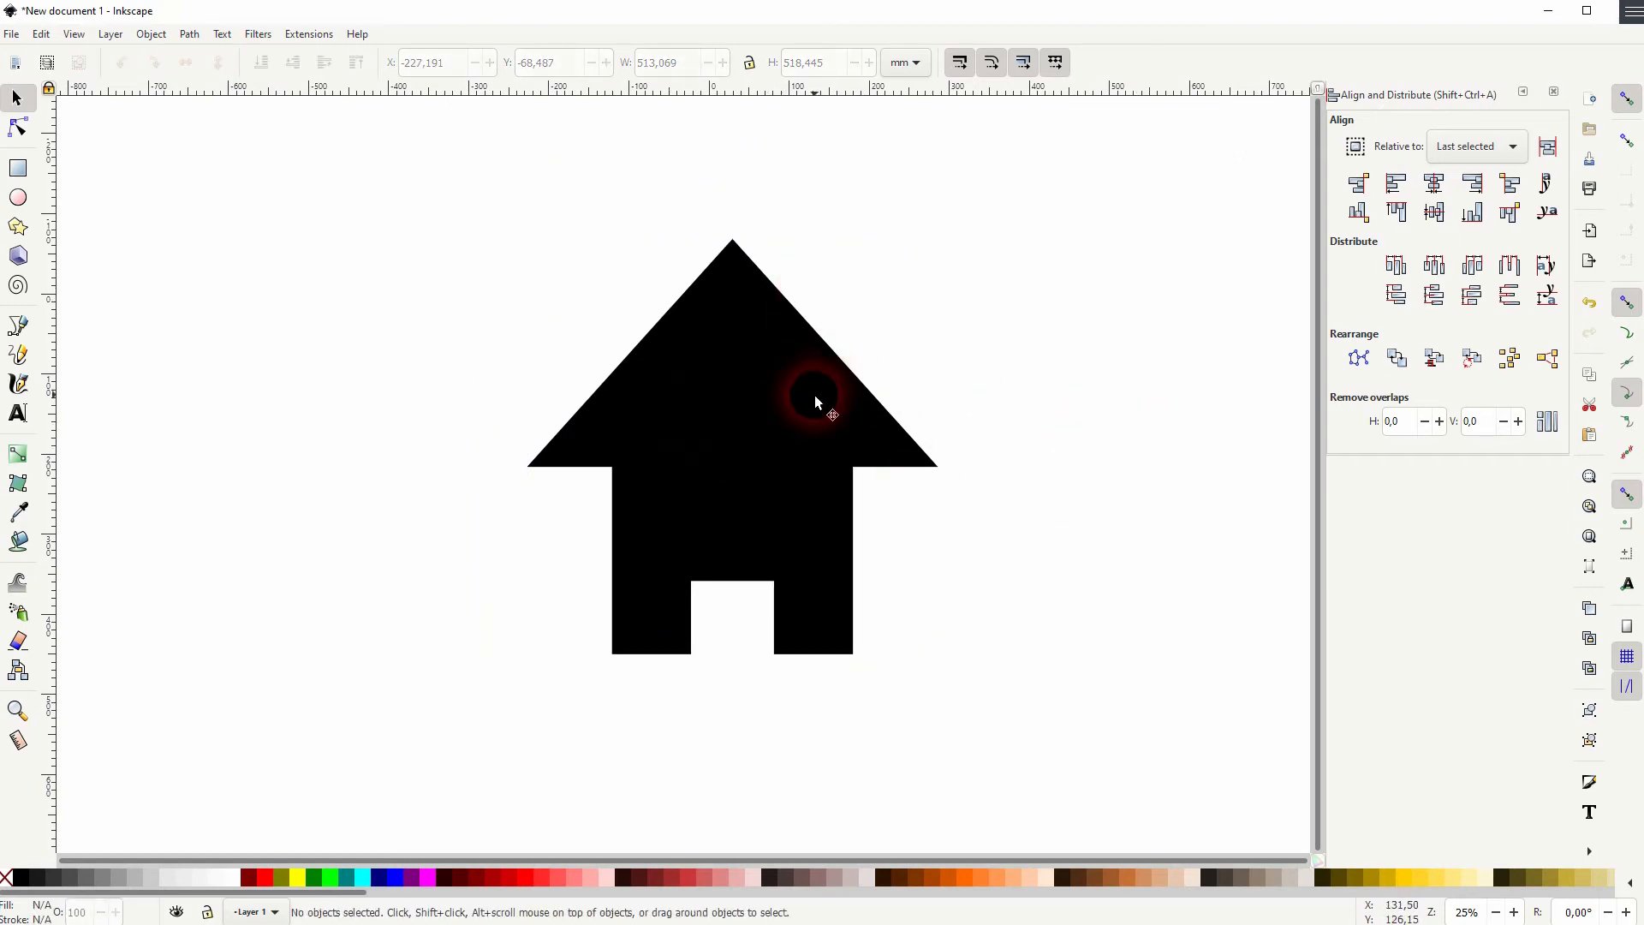
Draw a chimney rectangle on the right roof slope and Union it with the house into one silhouette
left_click(17, 168)
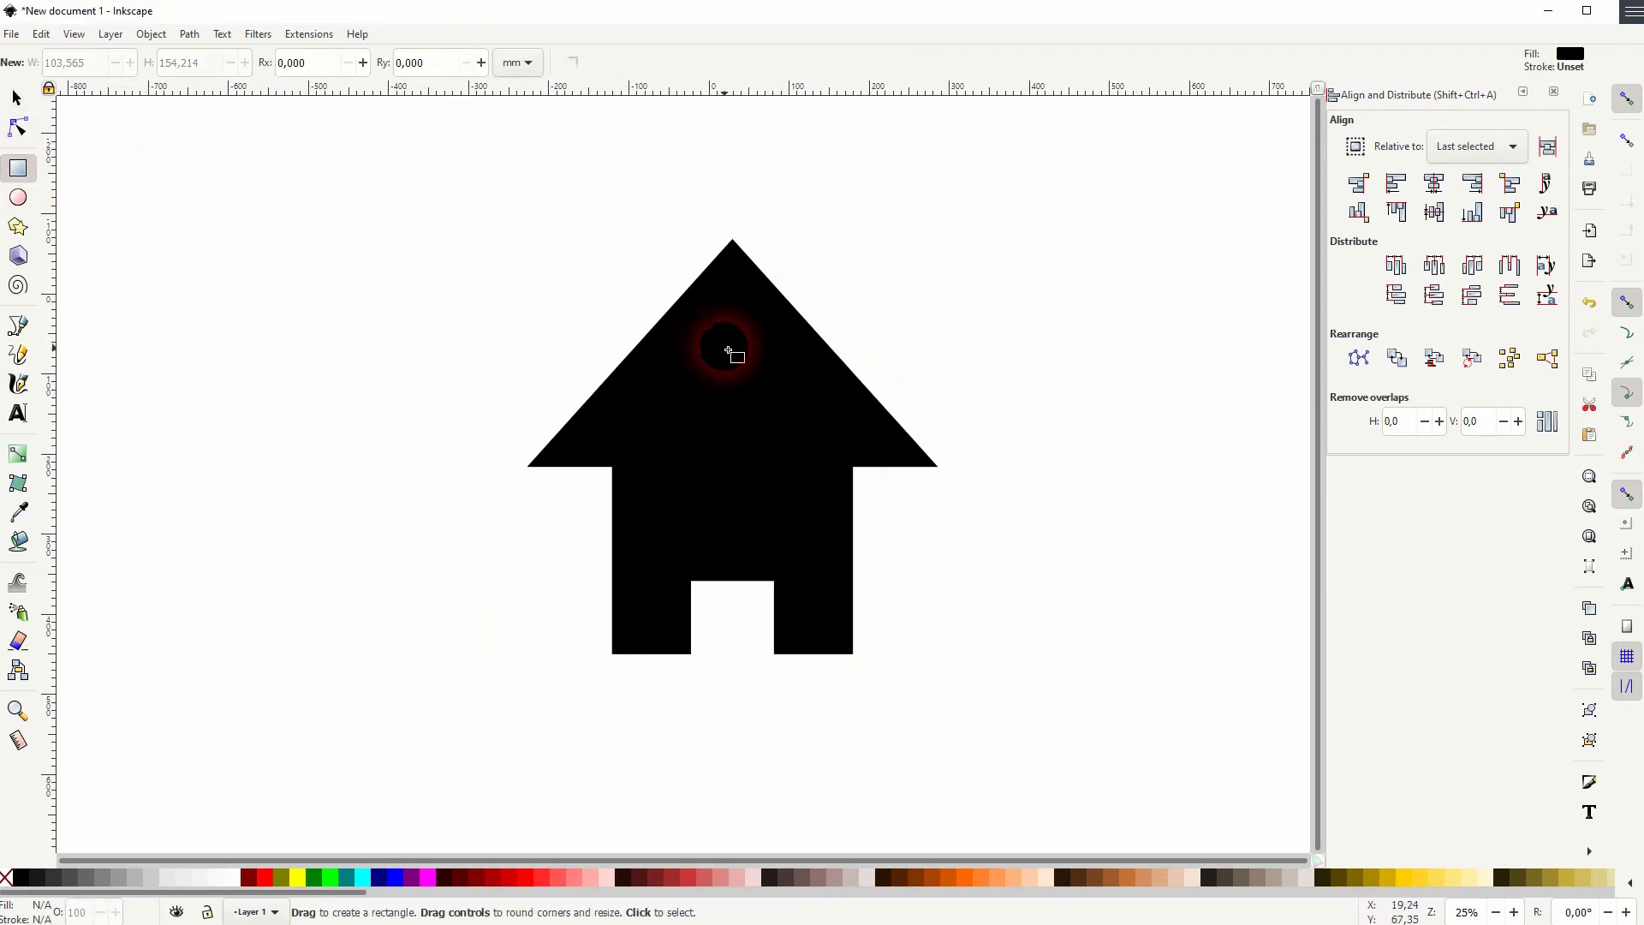
left_click_drag(729, 351, 885, 424)
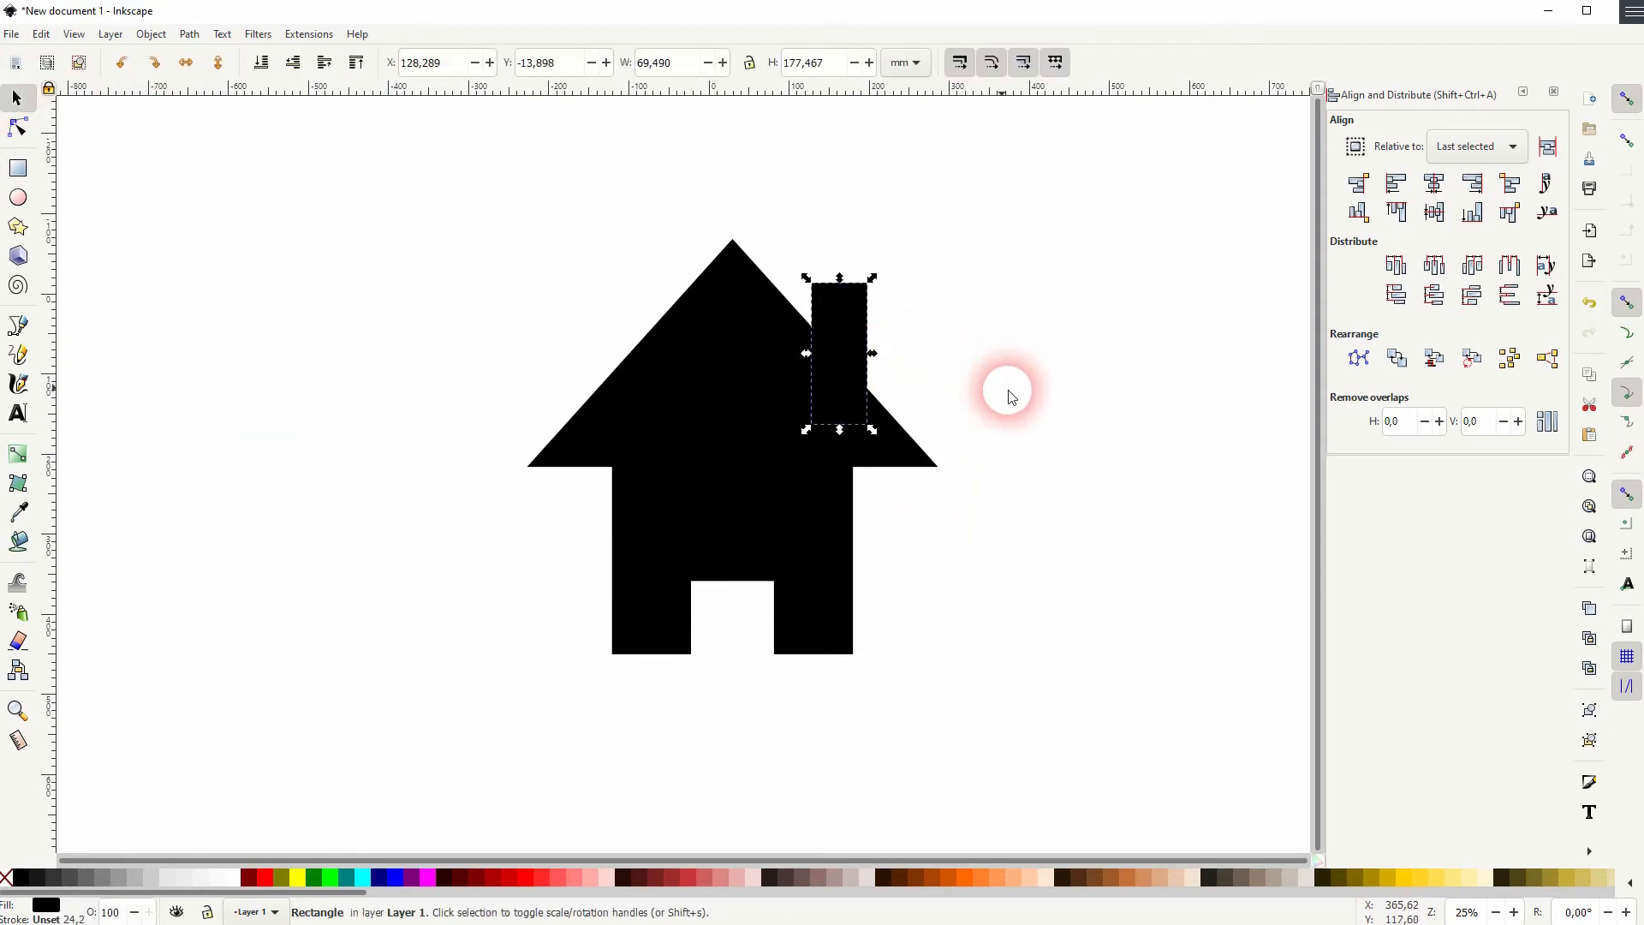
left_click_drag(1007, 394, 839, 356)
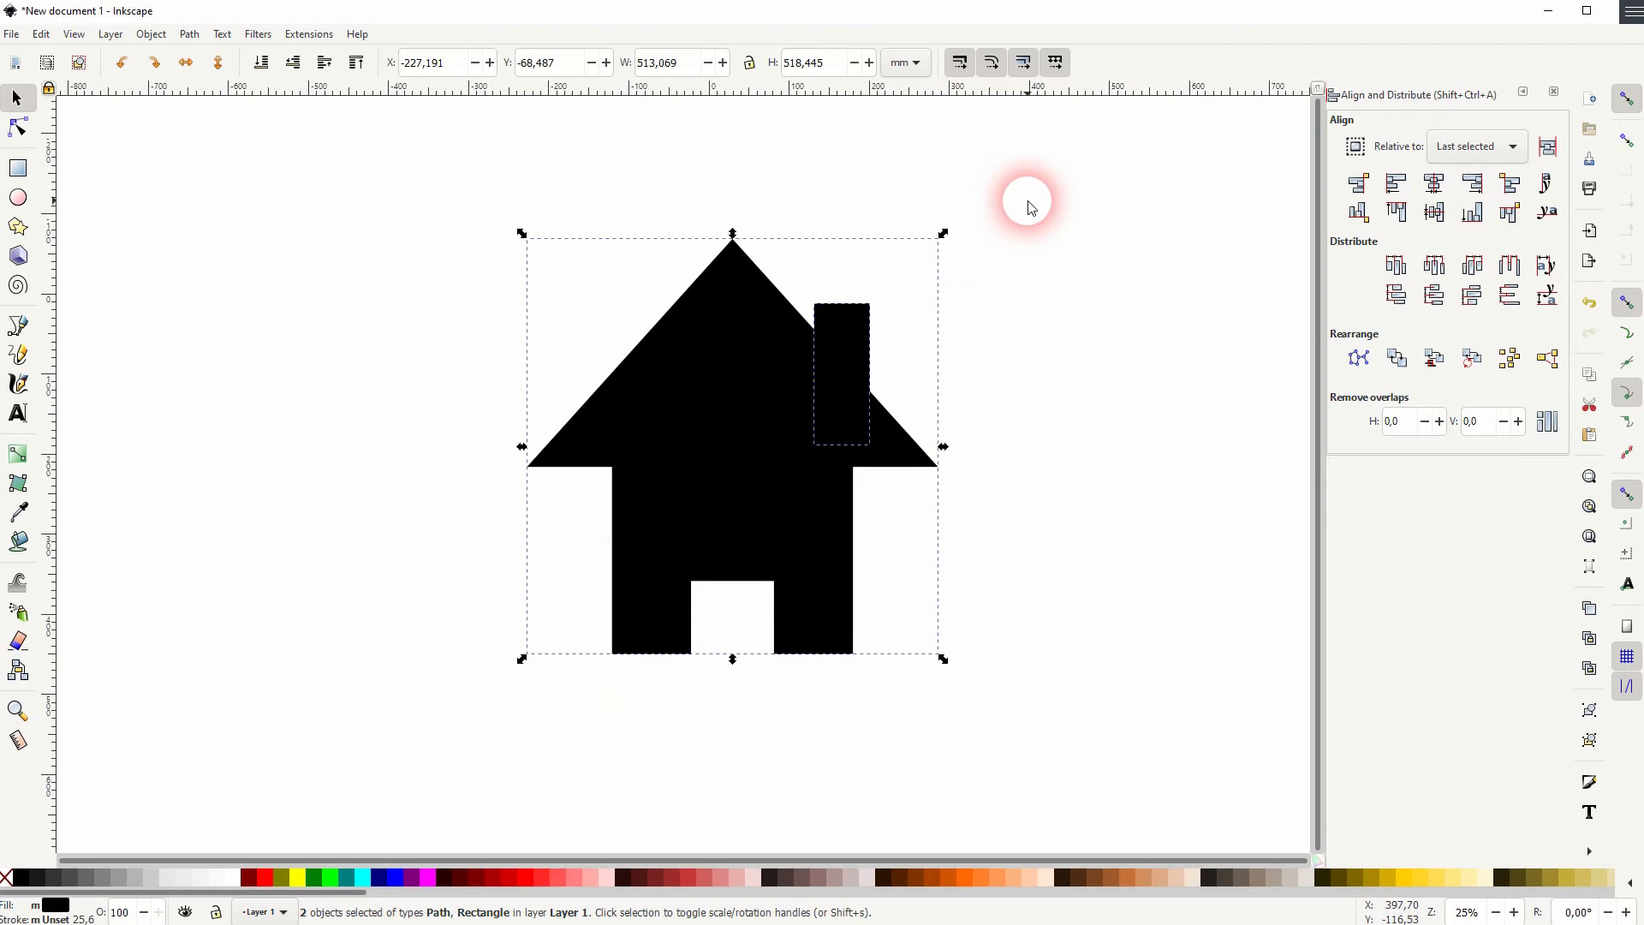
left_click(150, 34)
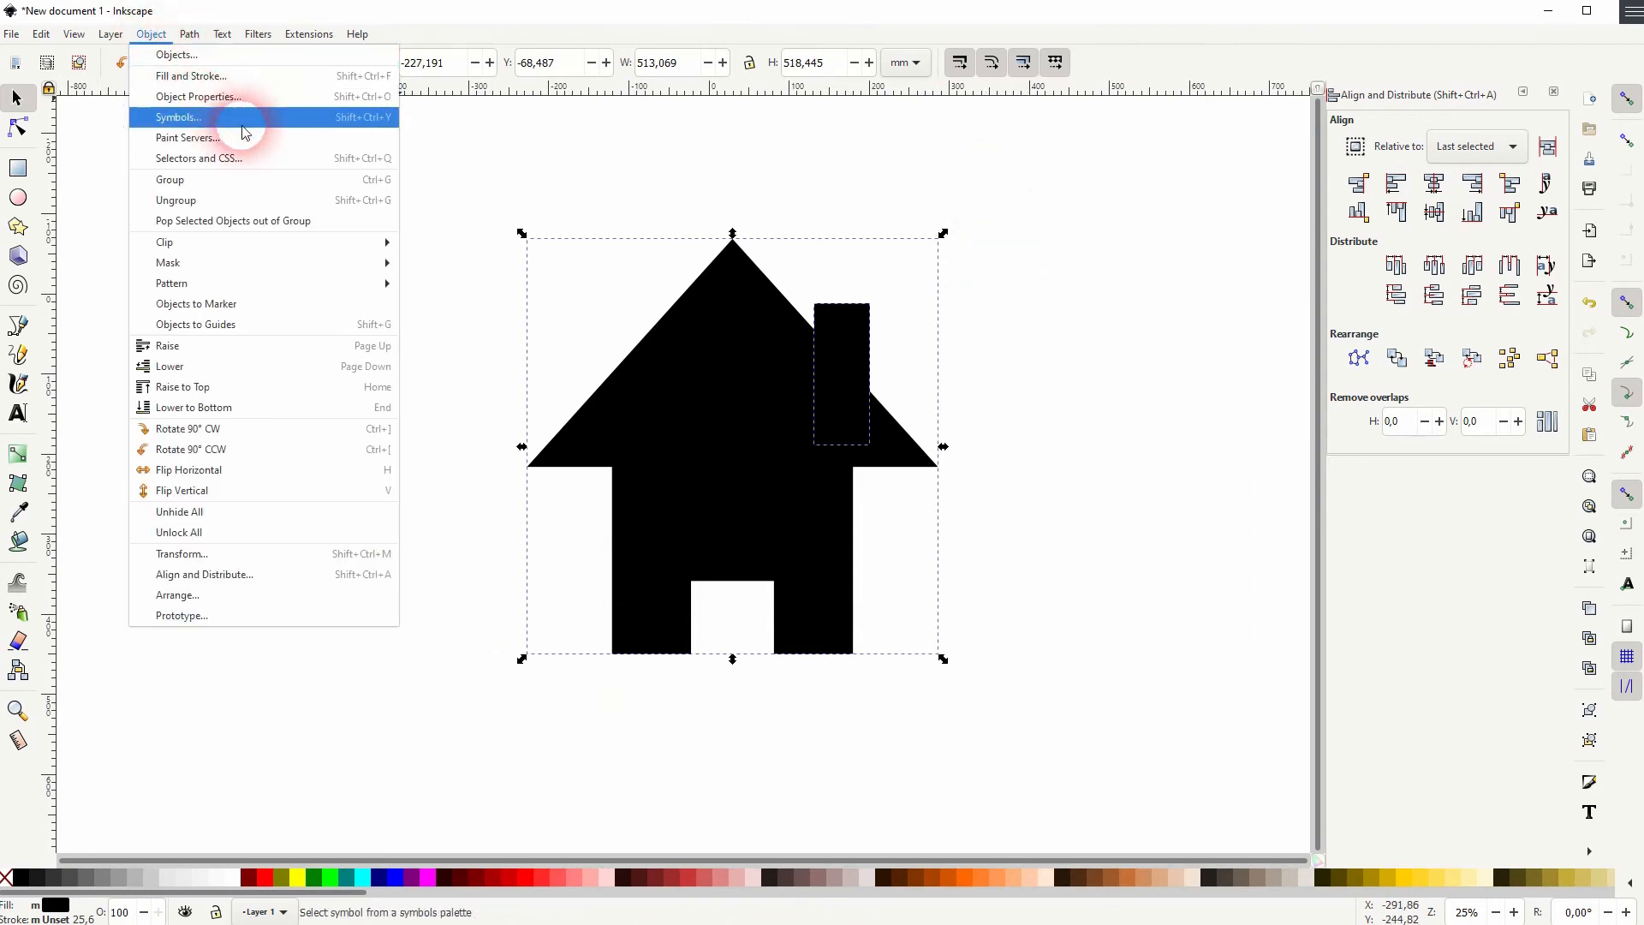
left_click(189, 34)
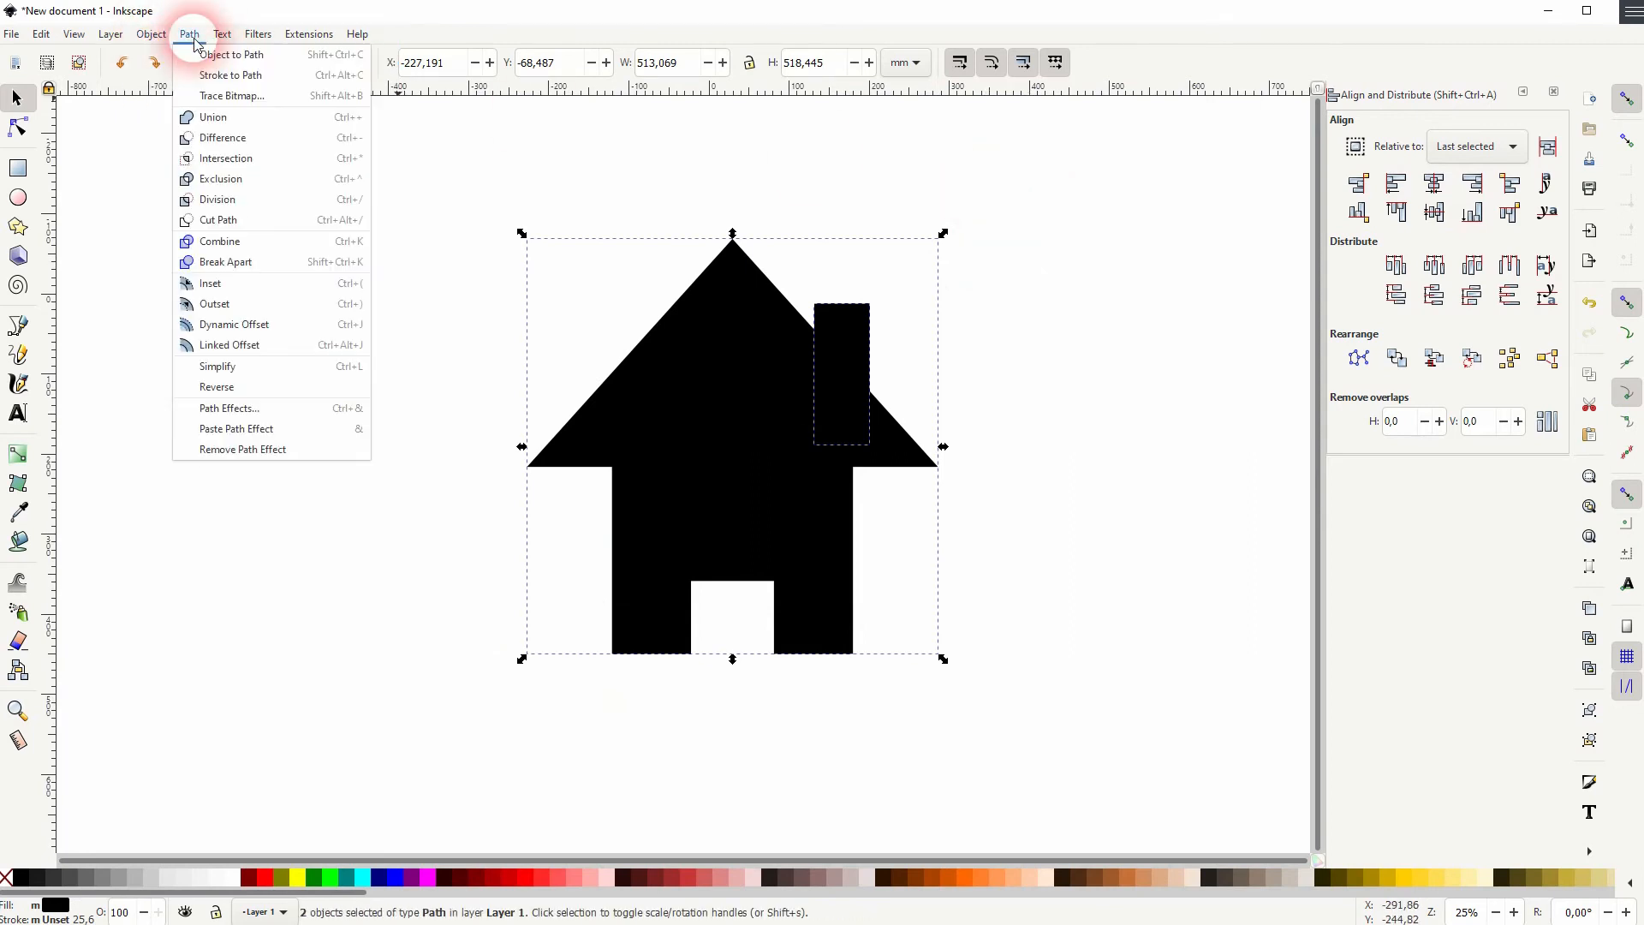
mouse_move(212, 116)
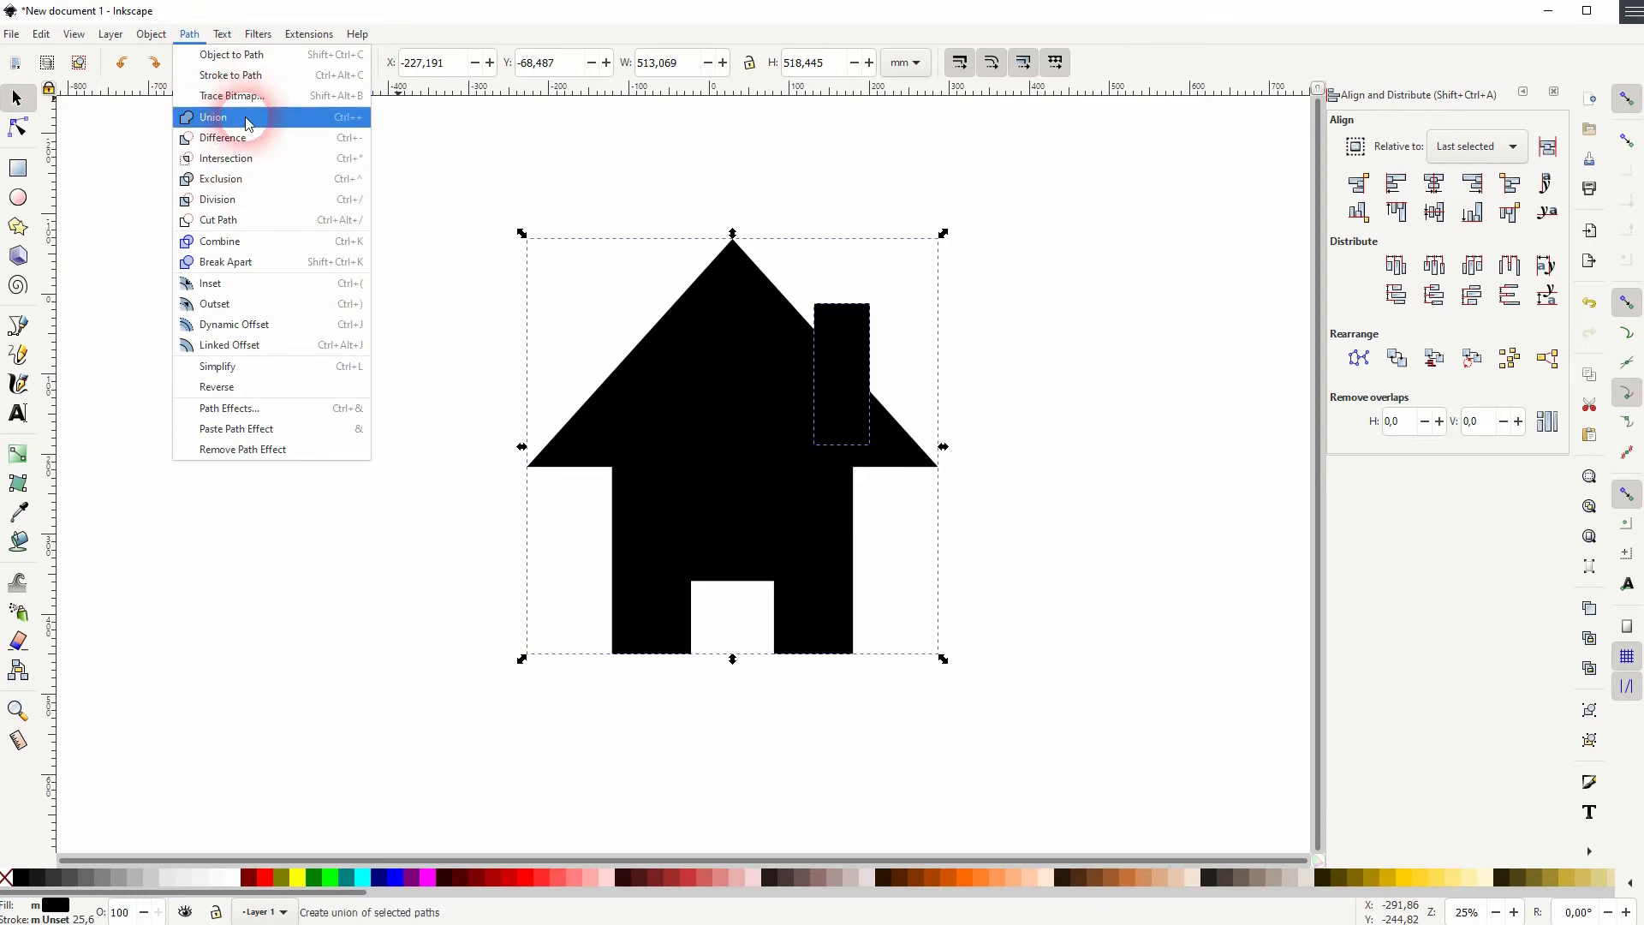
left_click(212, 117)
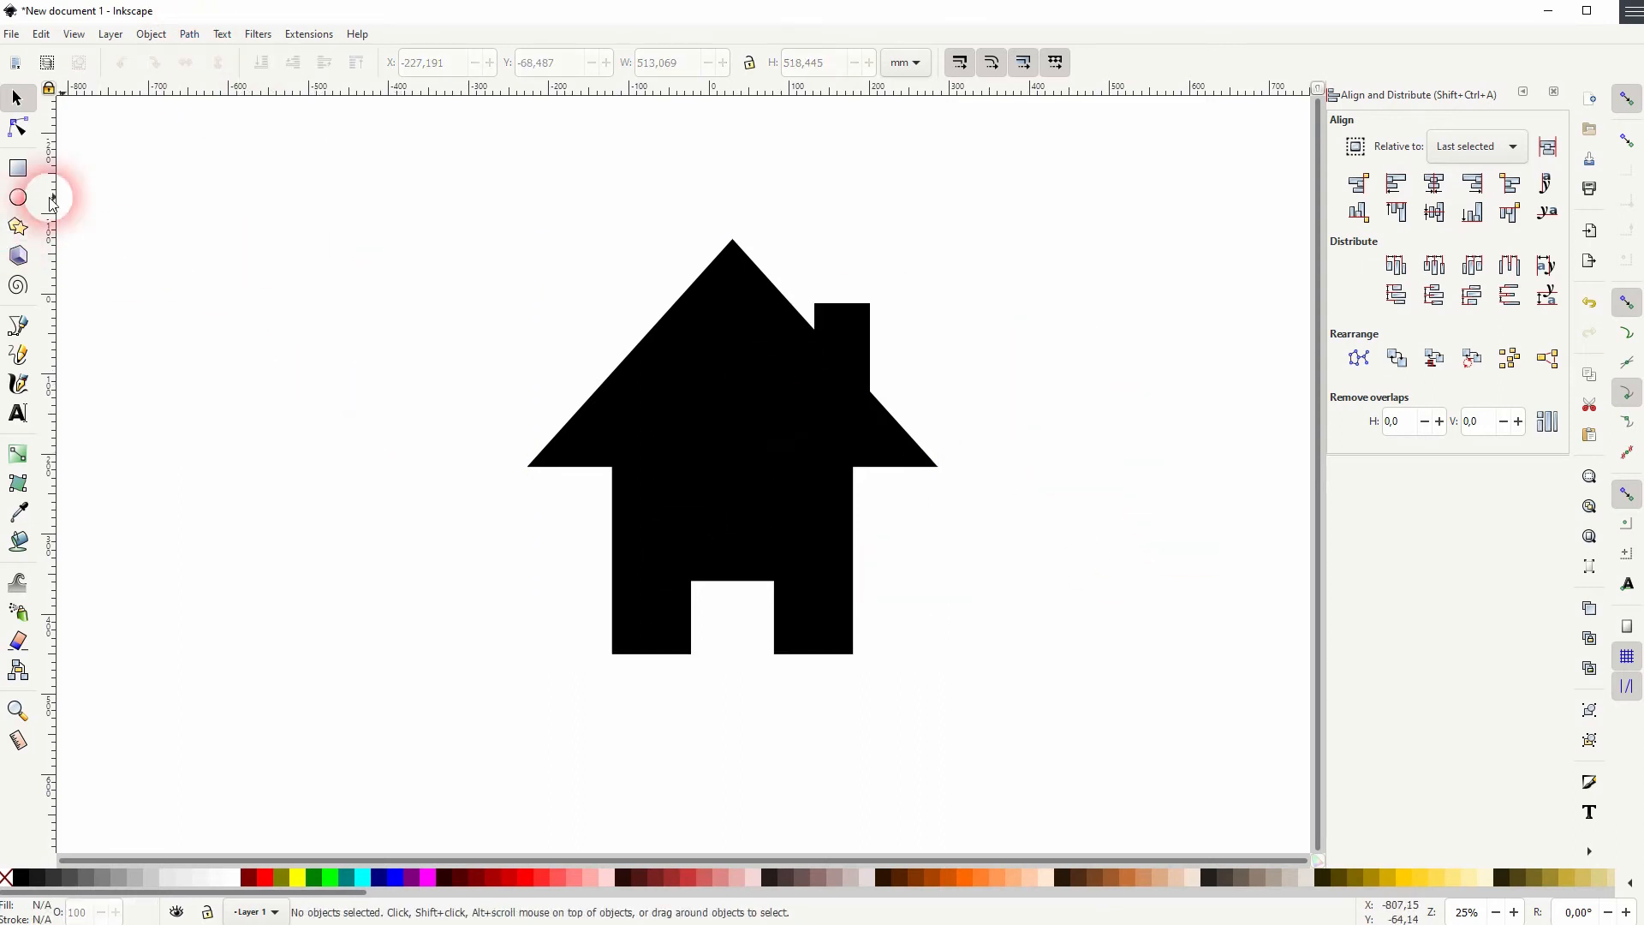
Draw a large dark red circle, send it behind the house and centre the two on each other
left_click(17, 196)
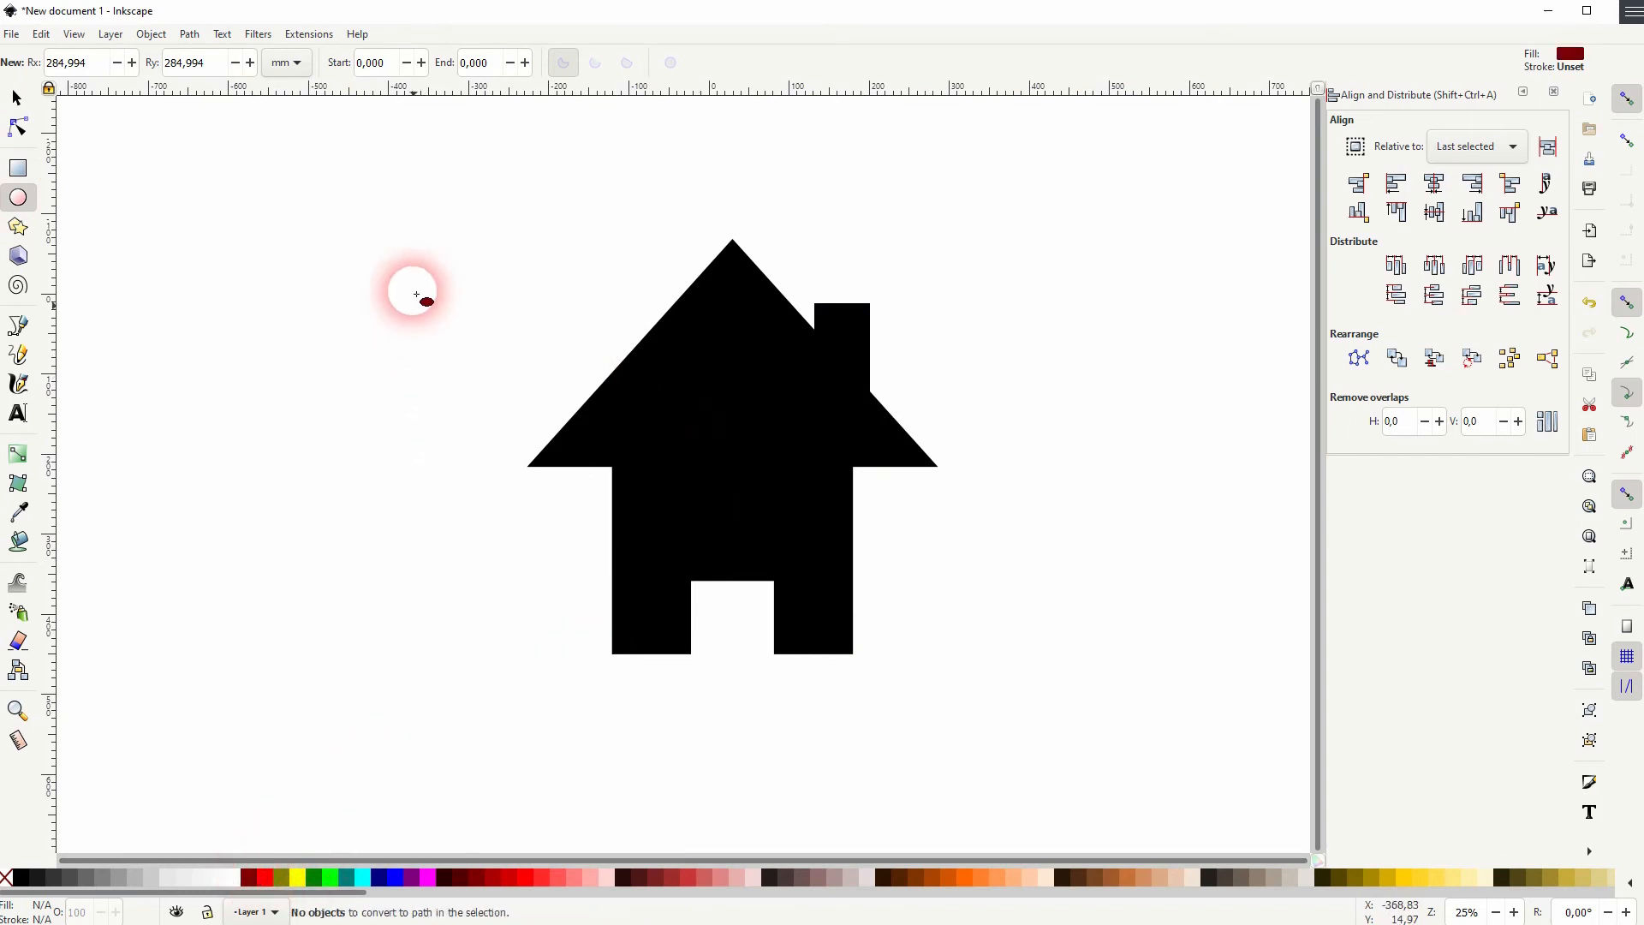
left_click_drag(414, 292, 1057, 766)
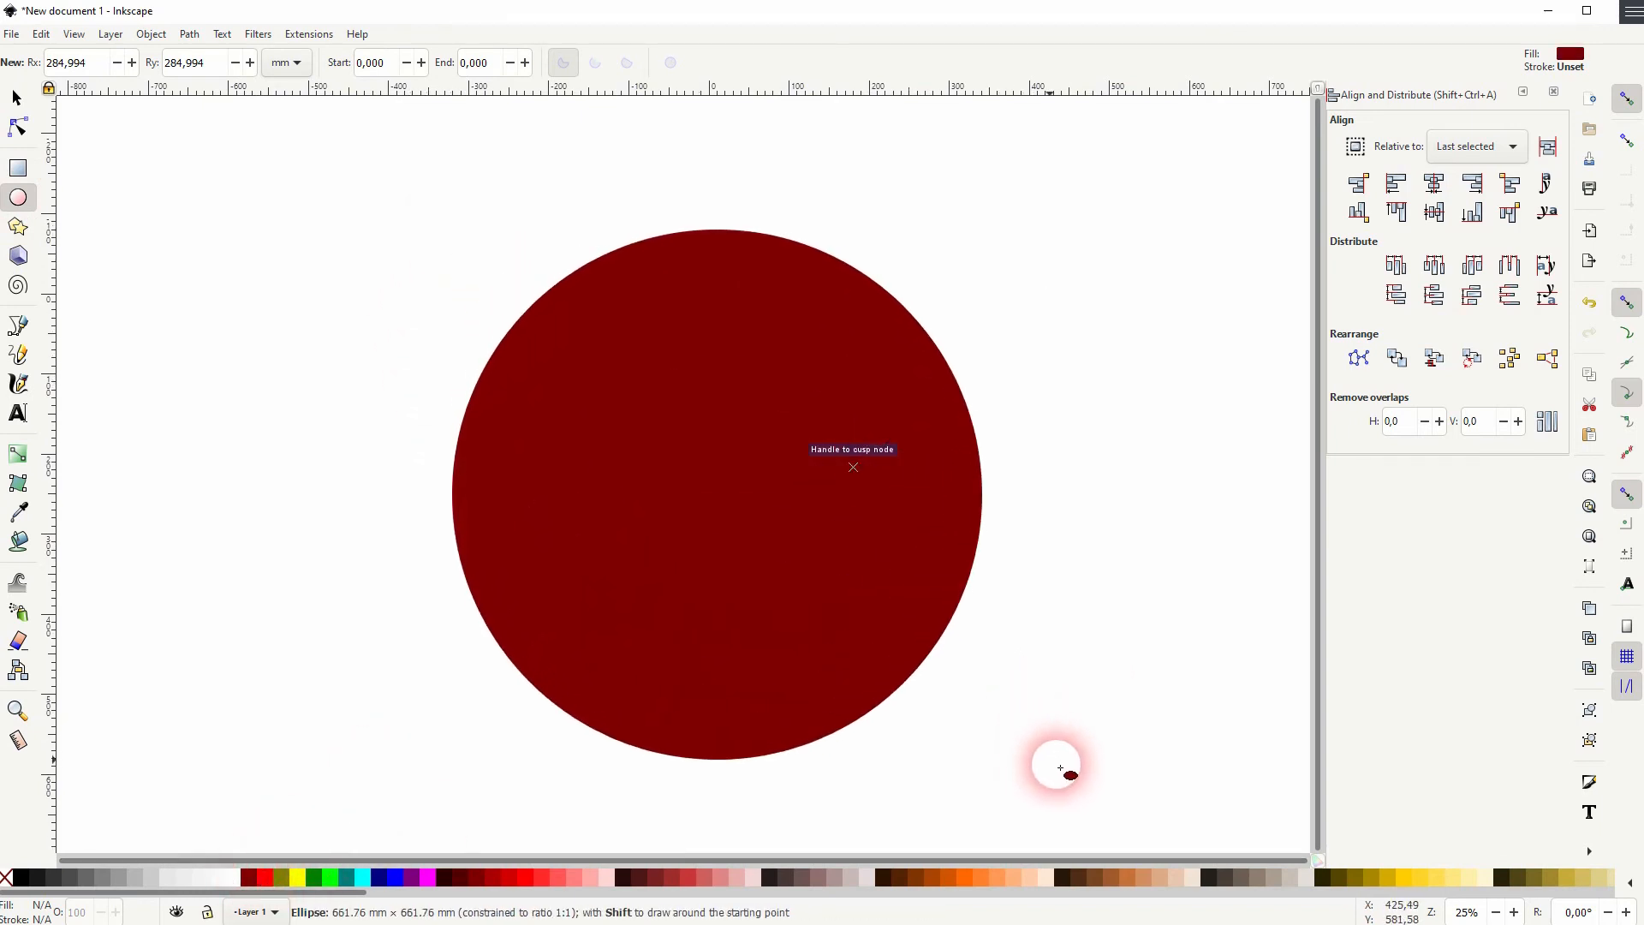
left_click(17, 98)
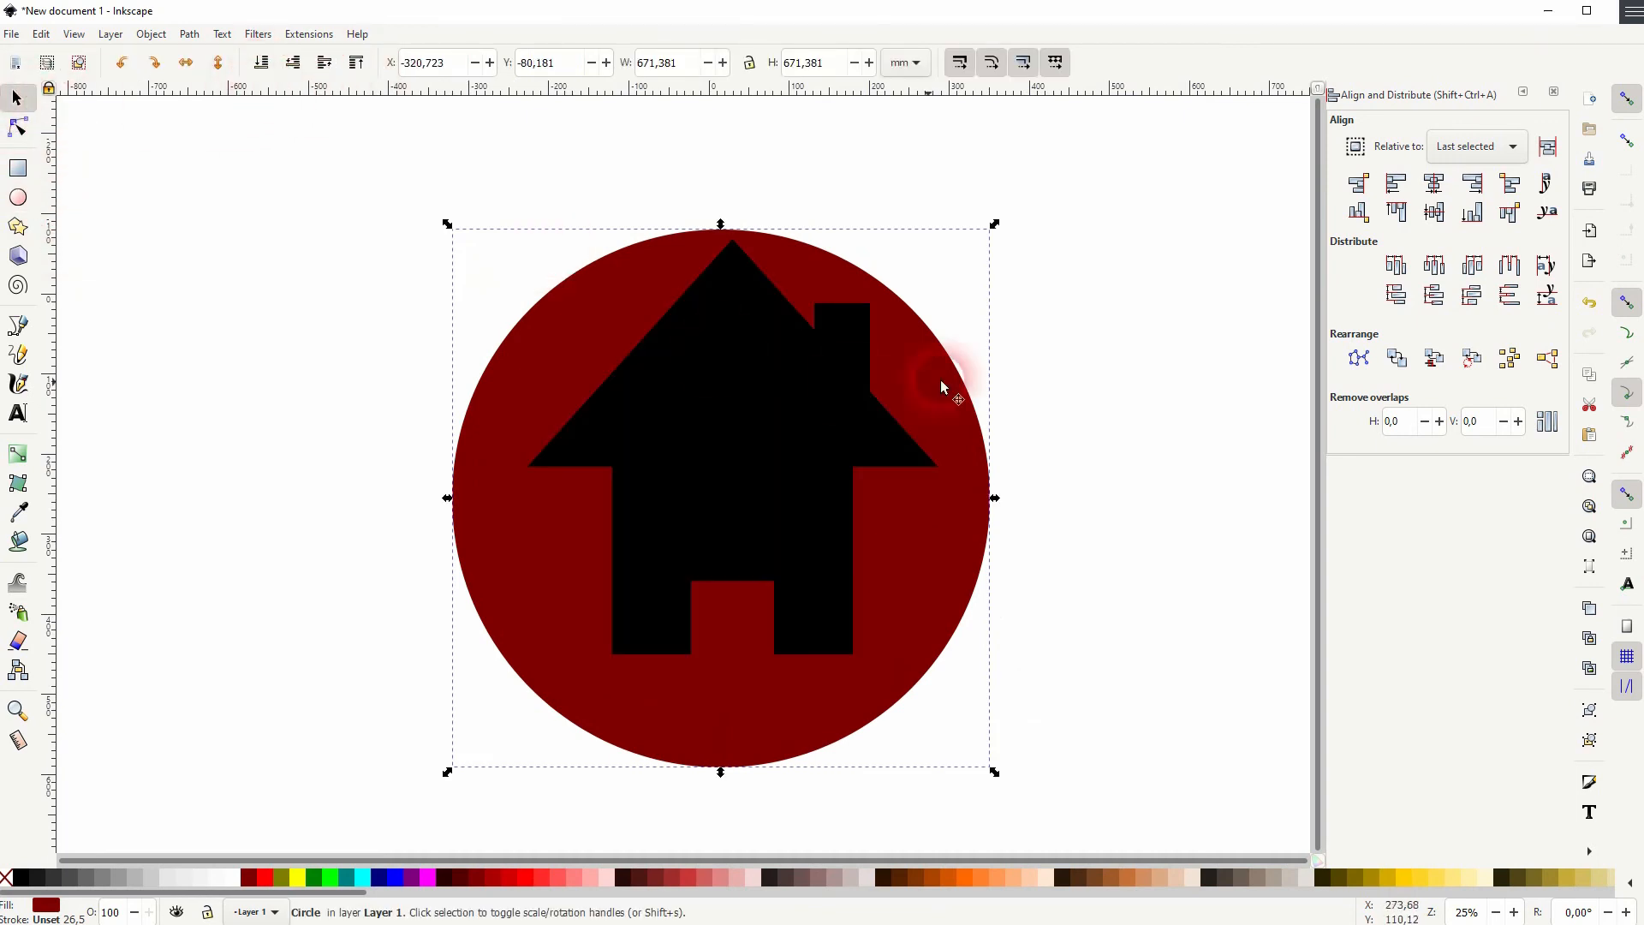
left_click(1433, 183)
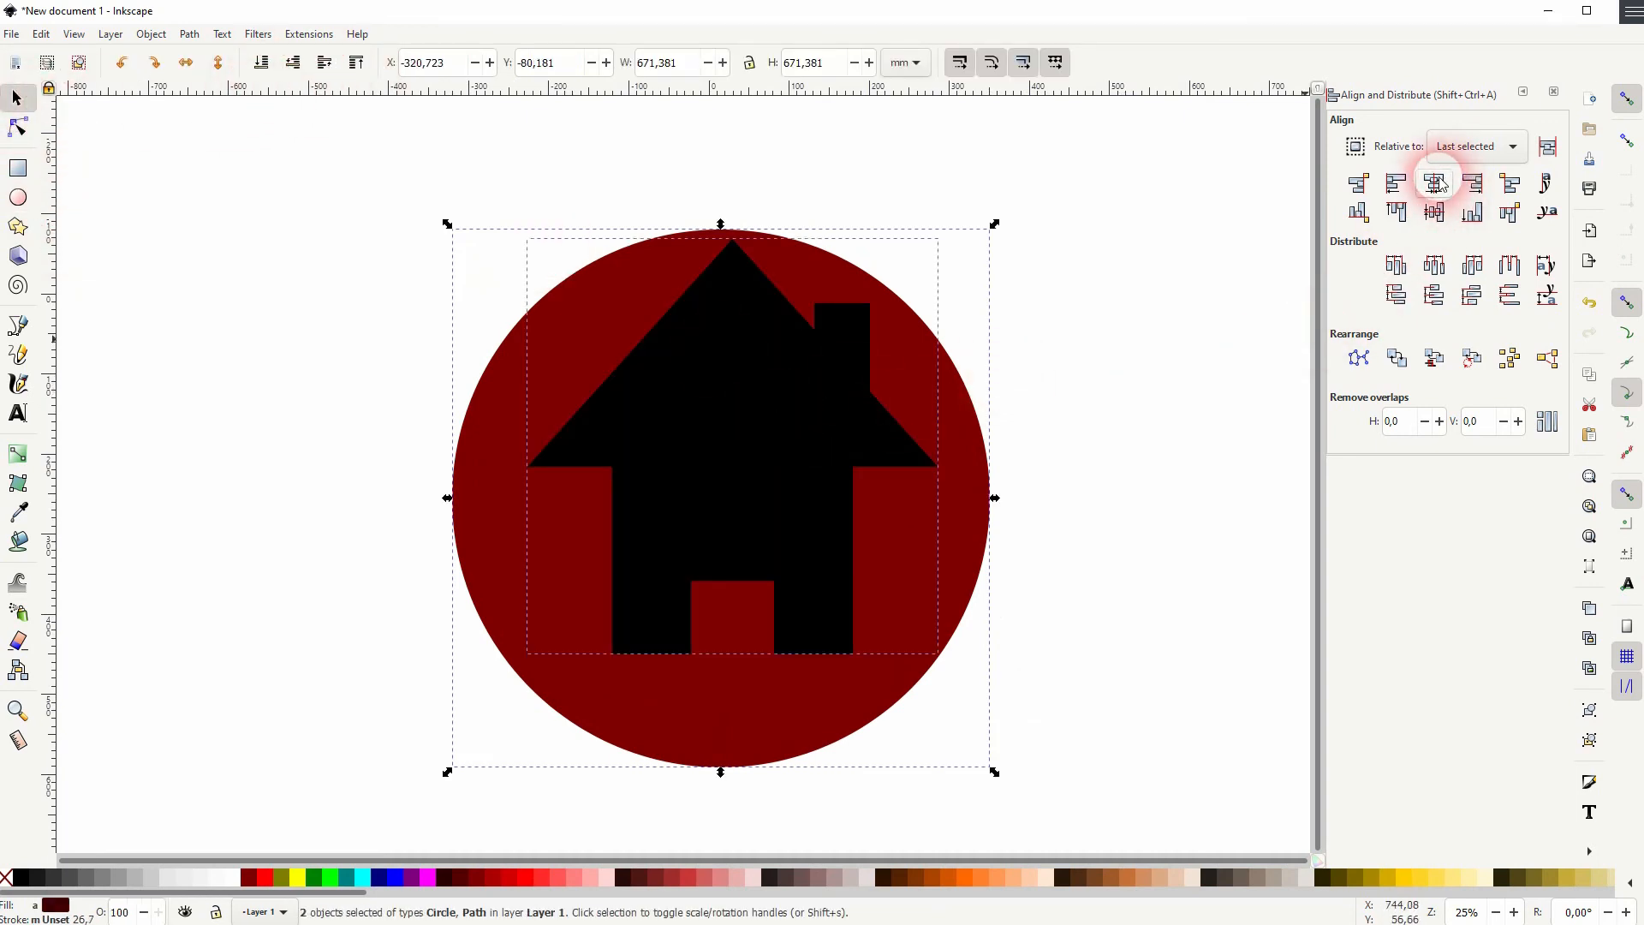
left_click(1435, 184)
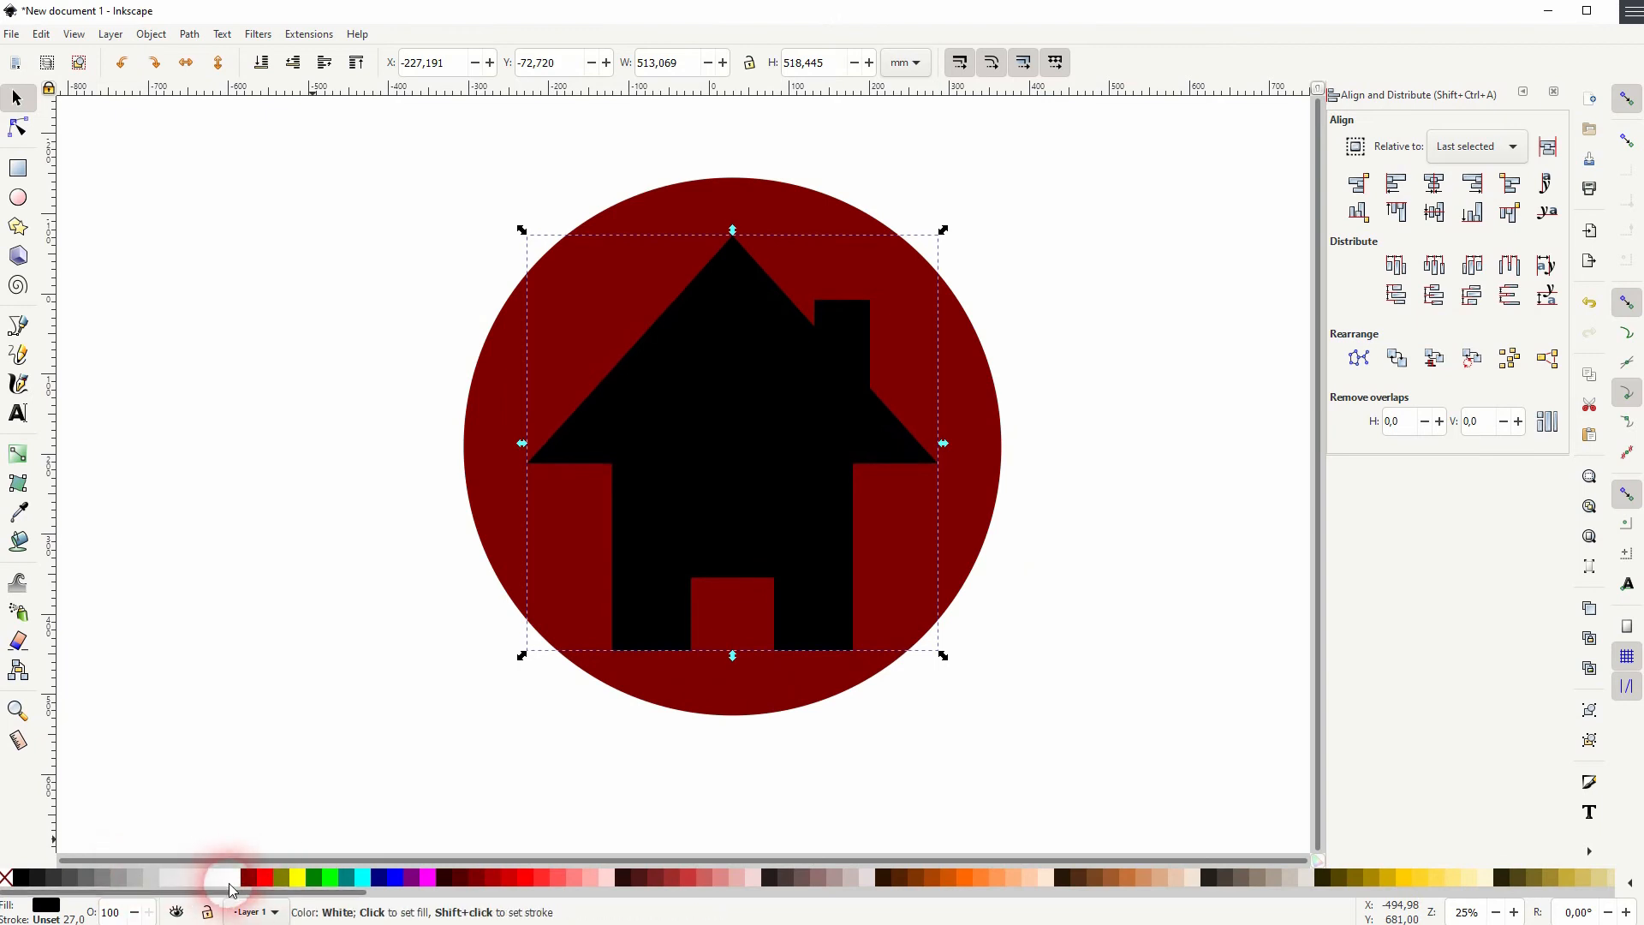
Recolour the house white against the black circle and clear the selection to view the badge
left_click(228, 875)
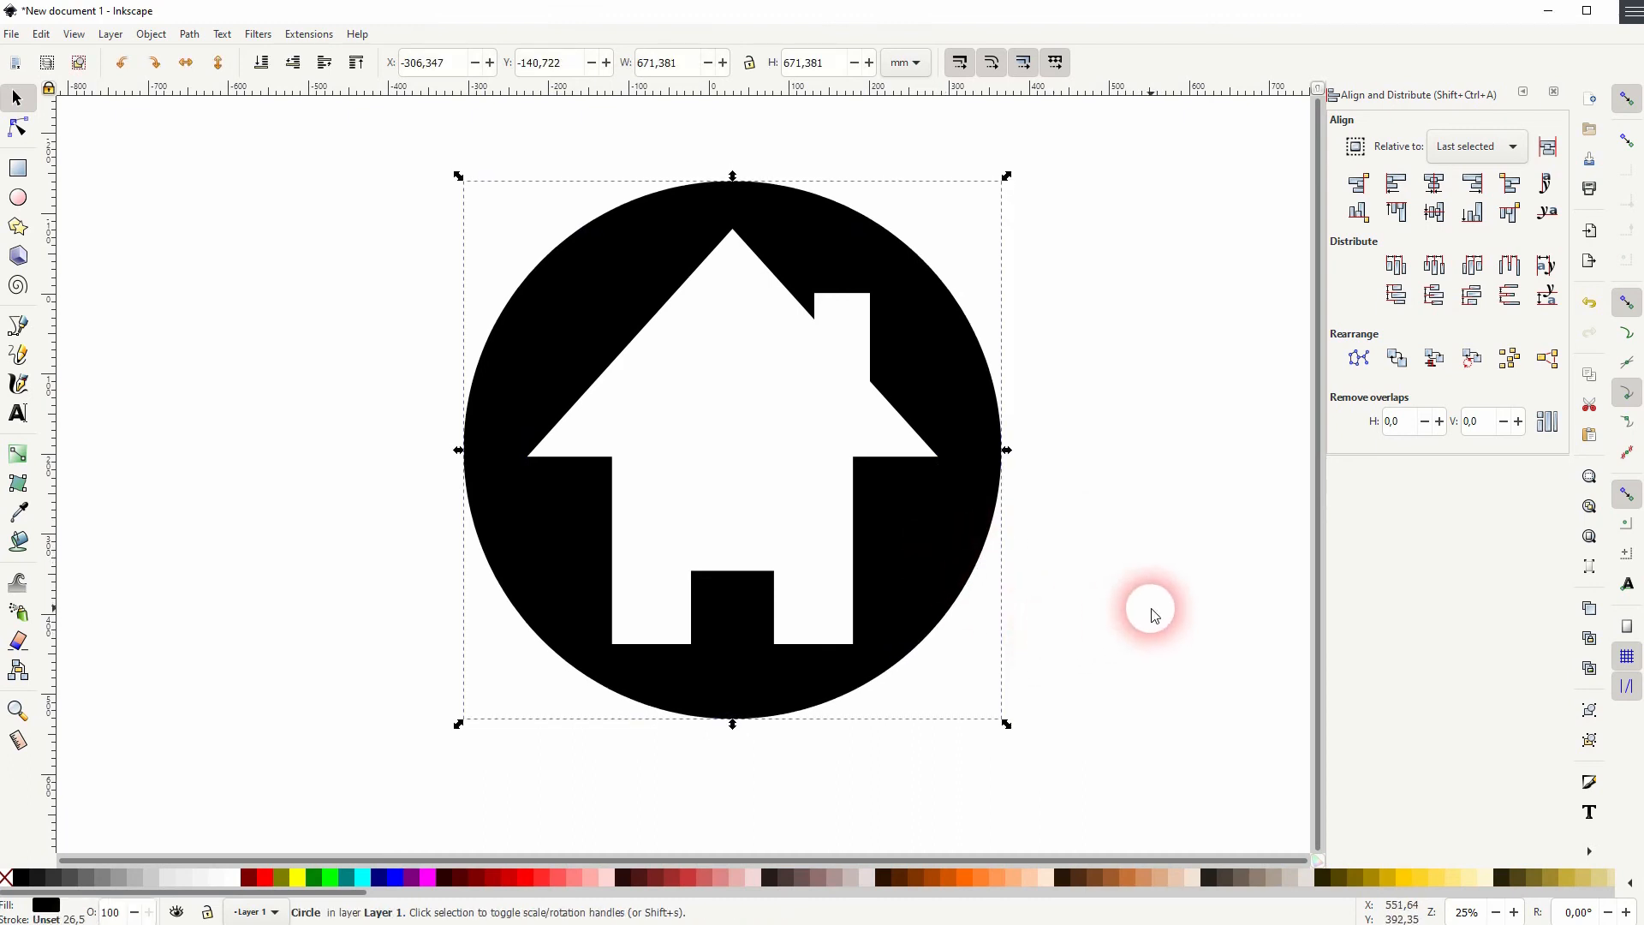
left_click(750, 466)
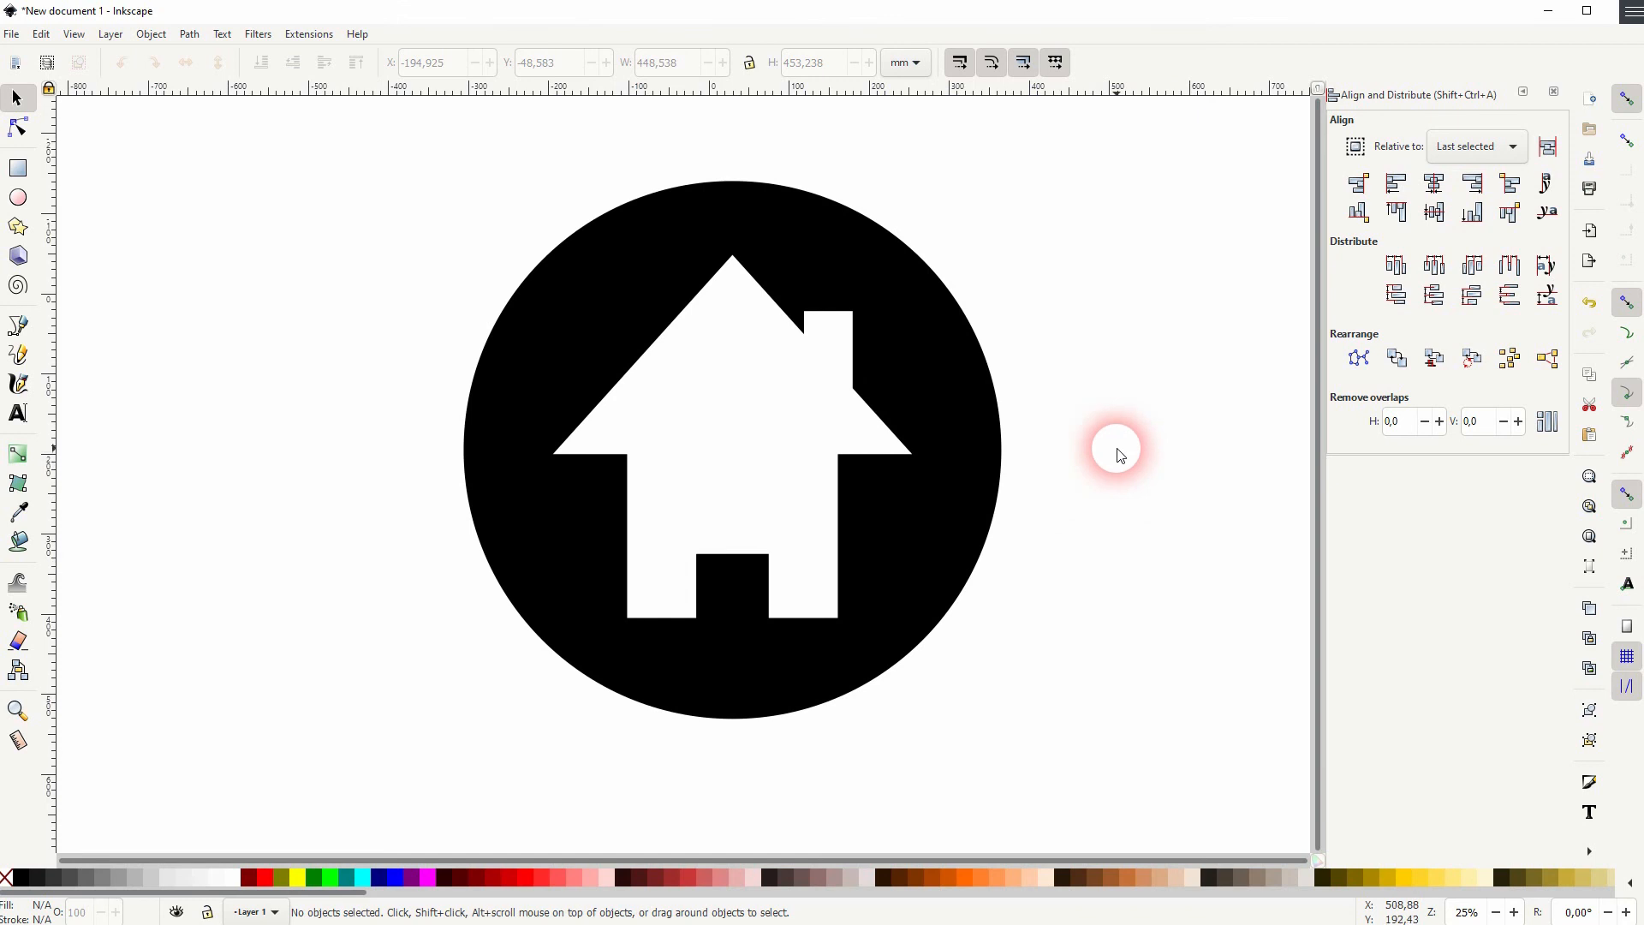
mouse_move(1153, 460)
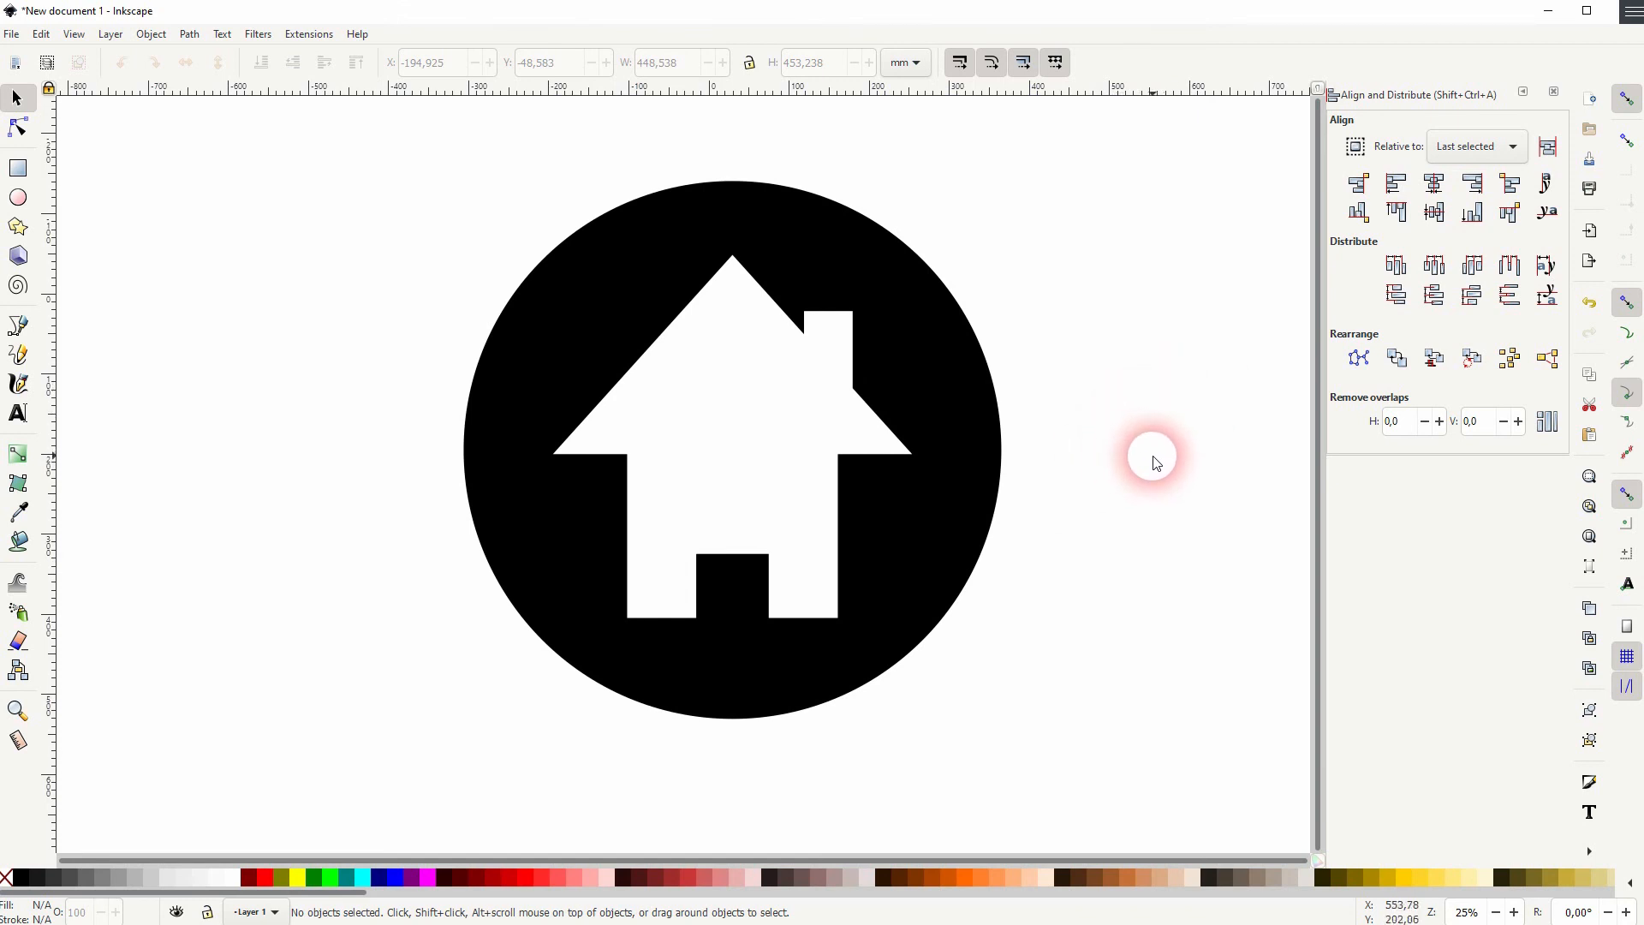